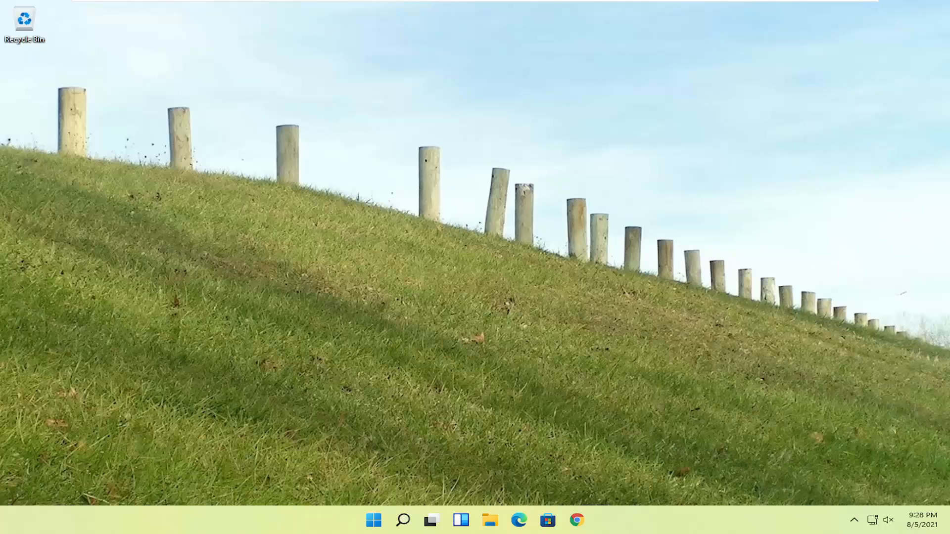
mouse_move(495, 373)
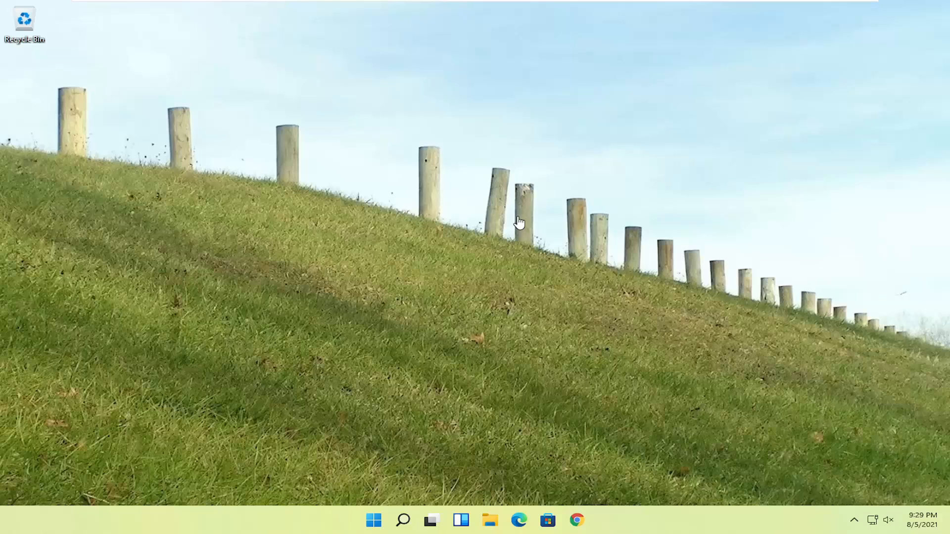
mouse_move(434, 202)
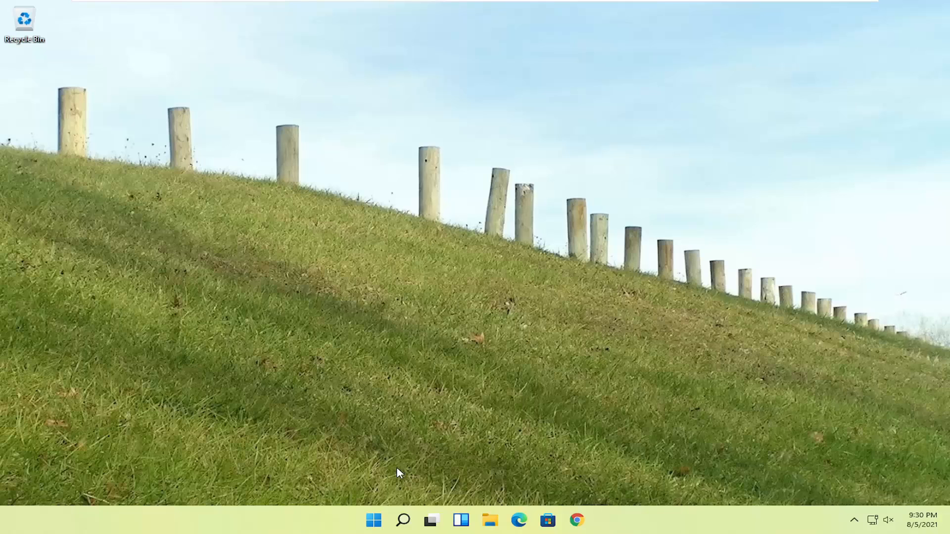
mouse_move(374, 520)
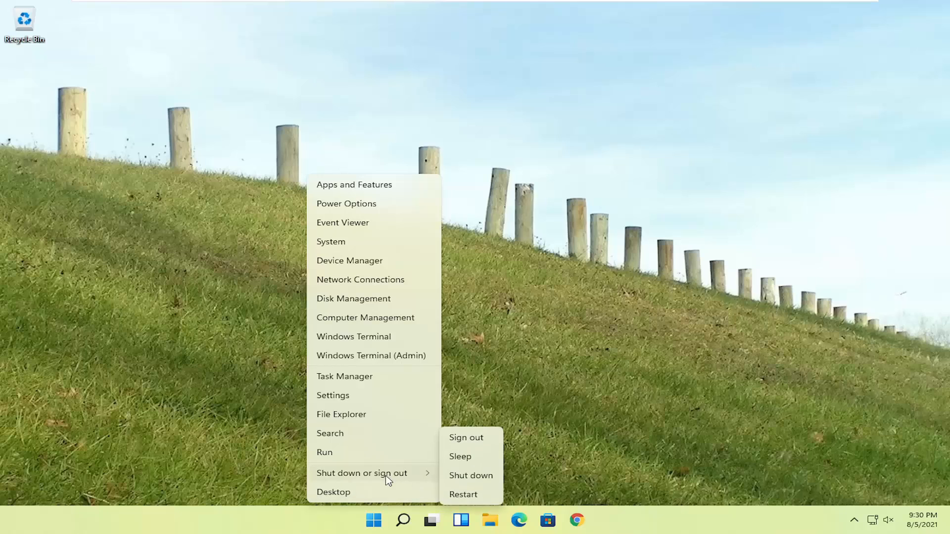
mouse_move(462, 495)
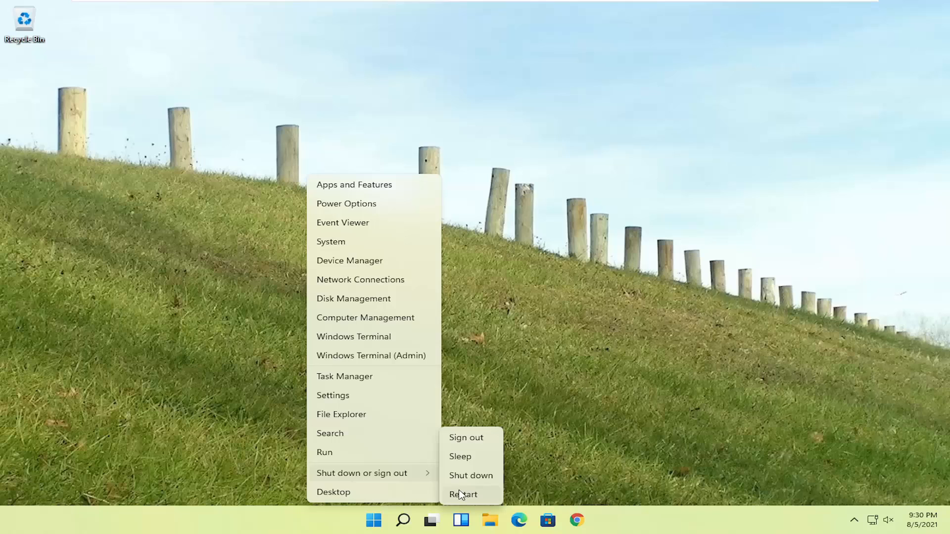
Restart the PC from the Start menu so it boots into the recovery Choose an option screen.
left_click(489, 439)
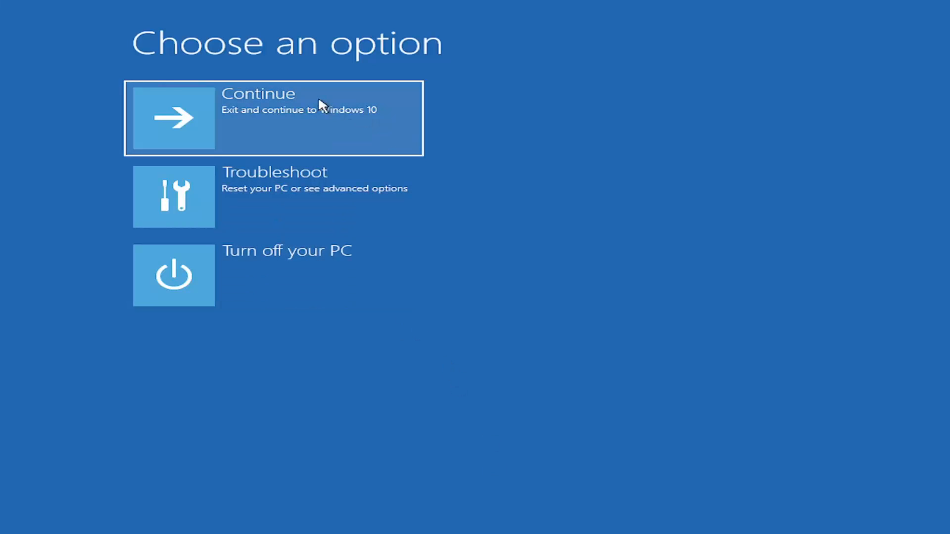
mouse_move(218, 197)
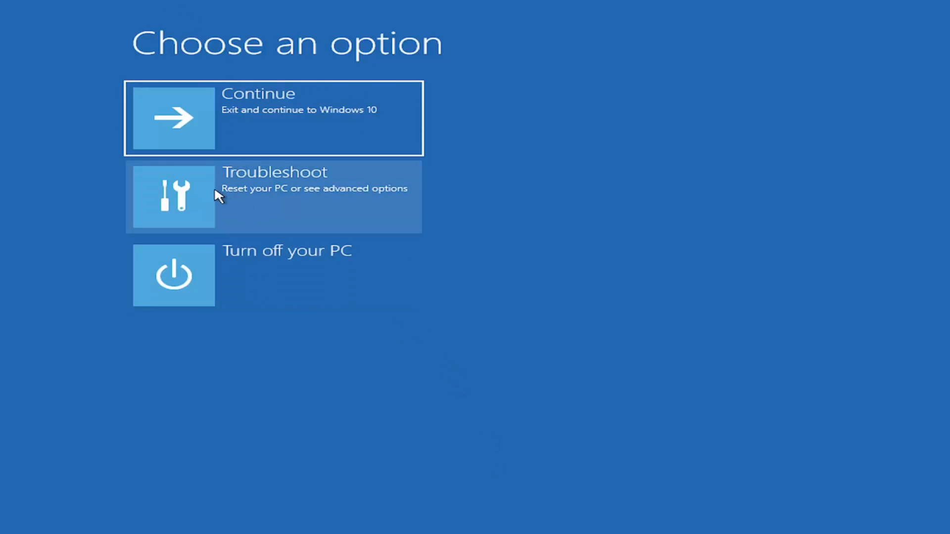
mouse_move(309, 200)
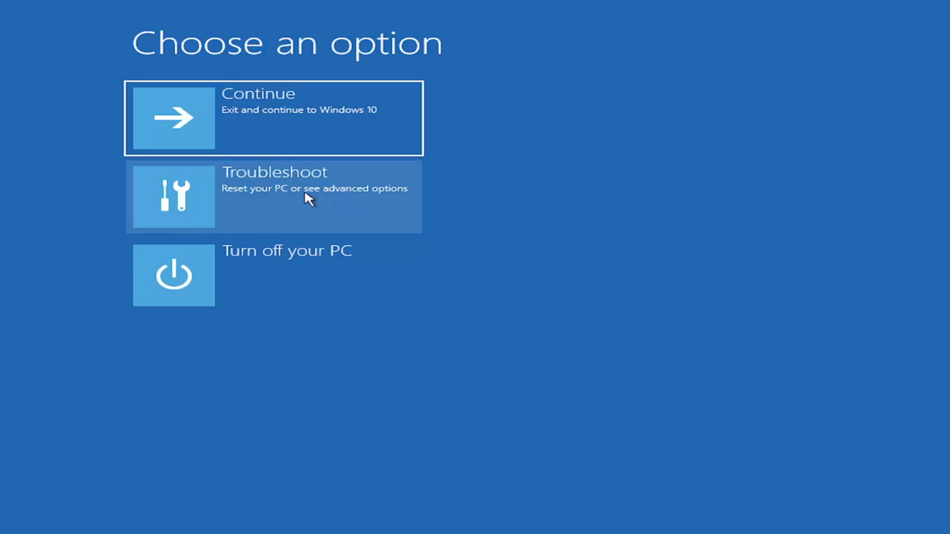
Go through Troubleshoot to the Reset this PC screen with its keep-files or remove-everything choices.
left_click(273, 196)
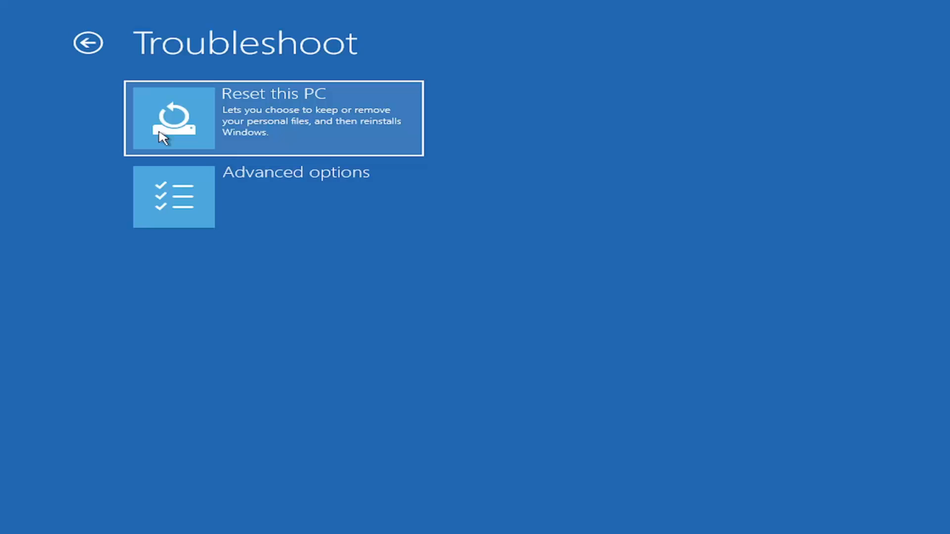
mouse_move(208, 203)
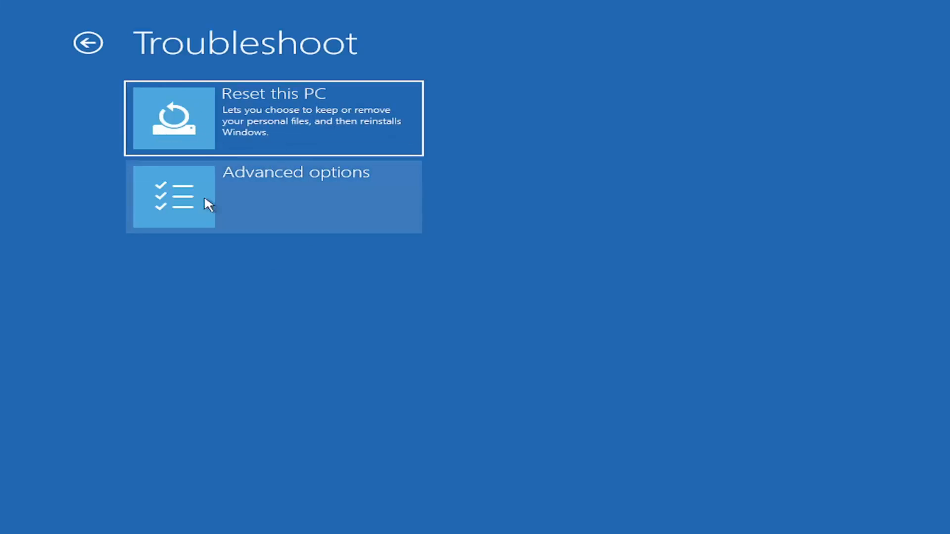
left_click(273, 118)
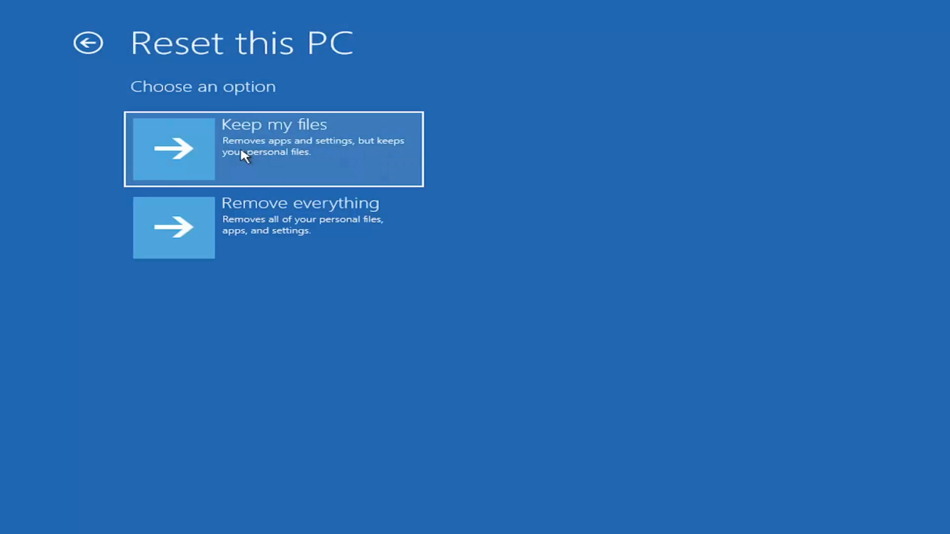
mouse_move(277, 152)
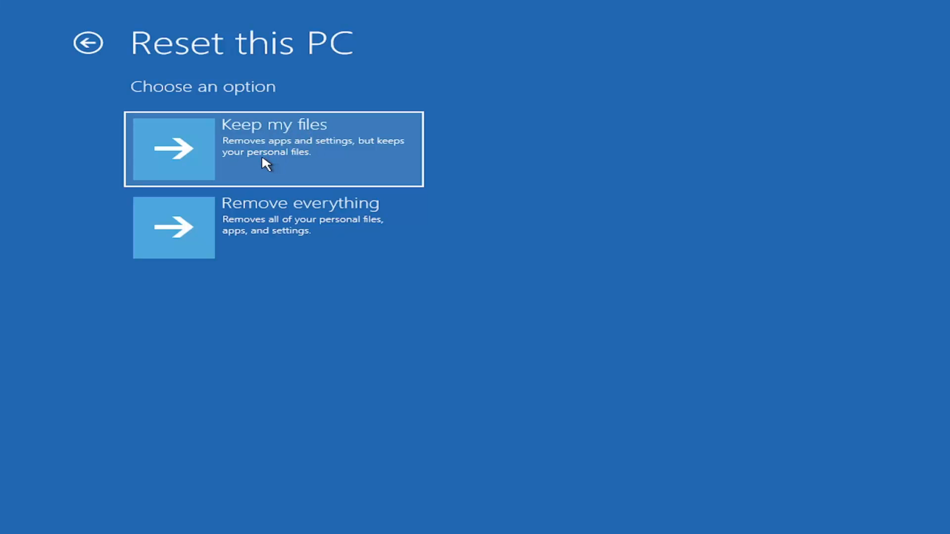
mouse_move(255, 134)
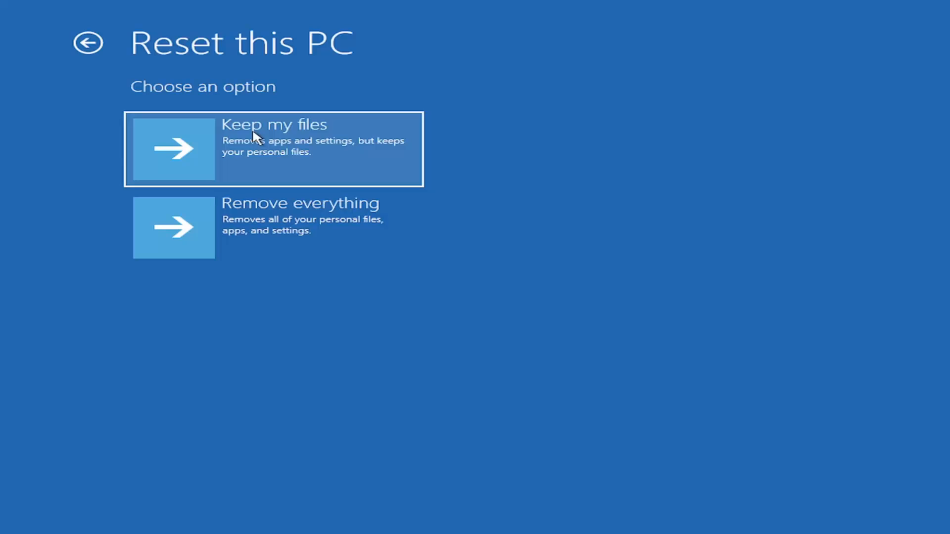
mouse_move(347, 146)
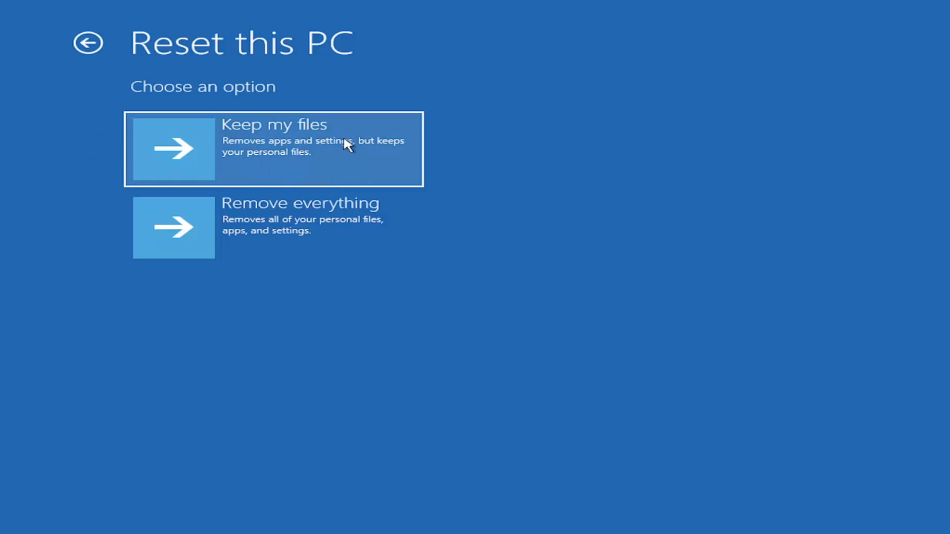
mouse_move(260, 166)
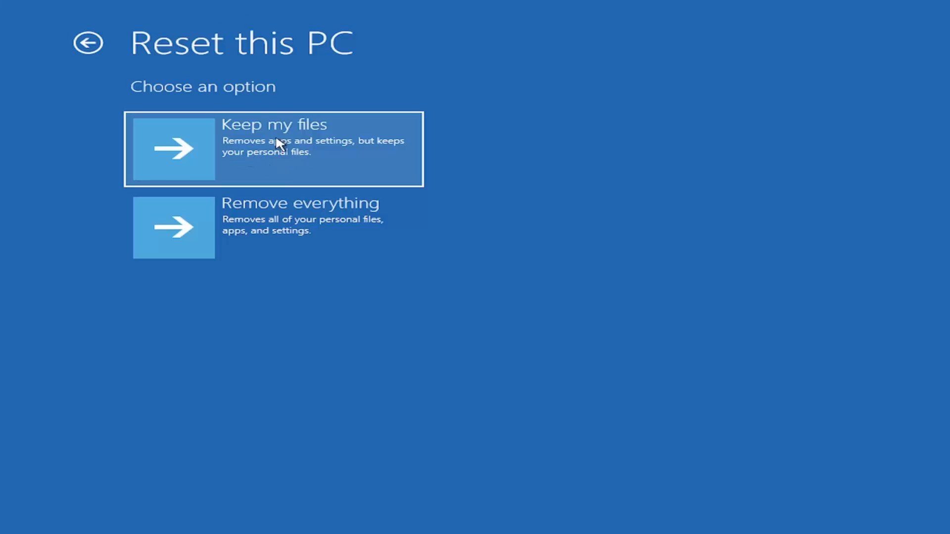
mouse_move(266, 149)
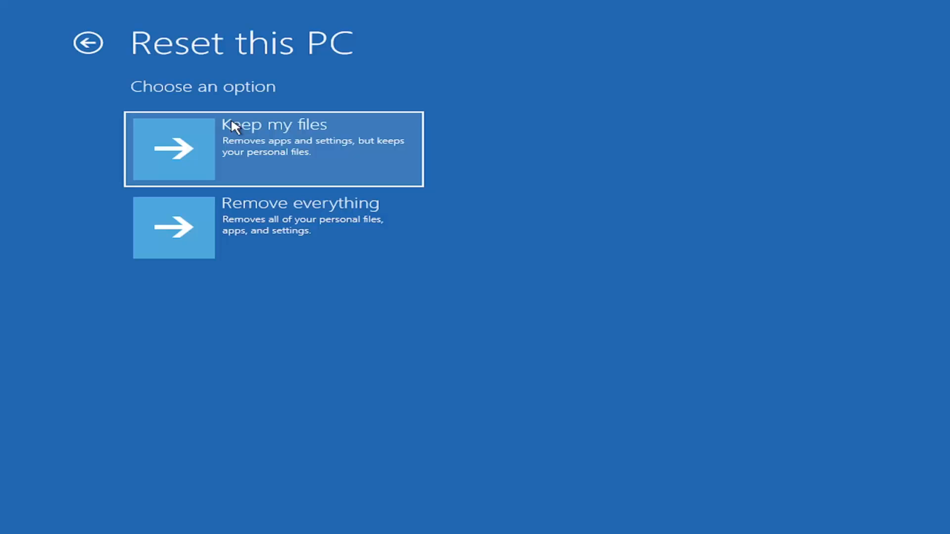
mouse_move(258, 155)
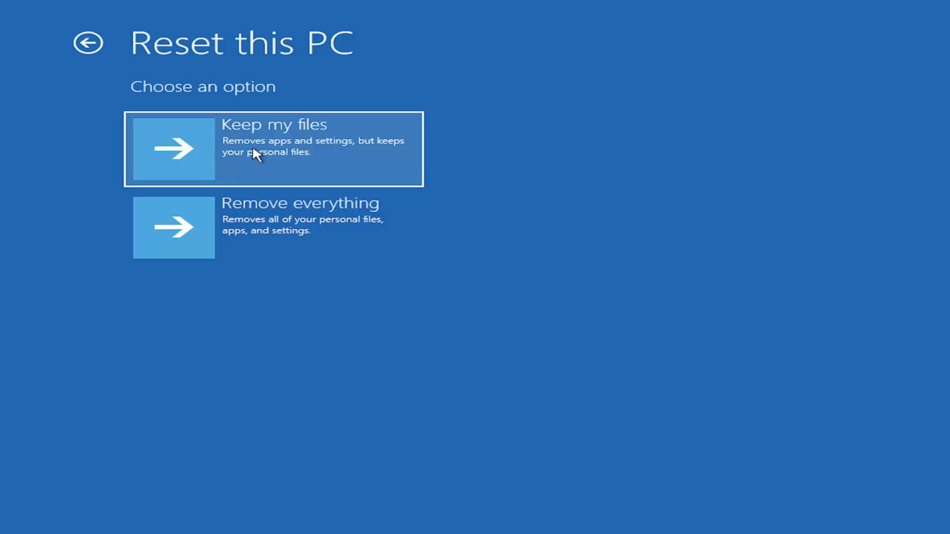
mouse_move(200, 146)
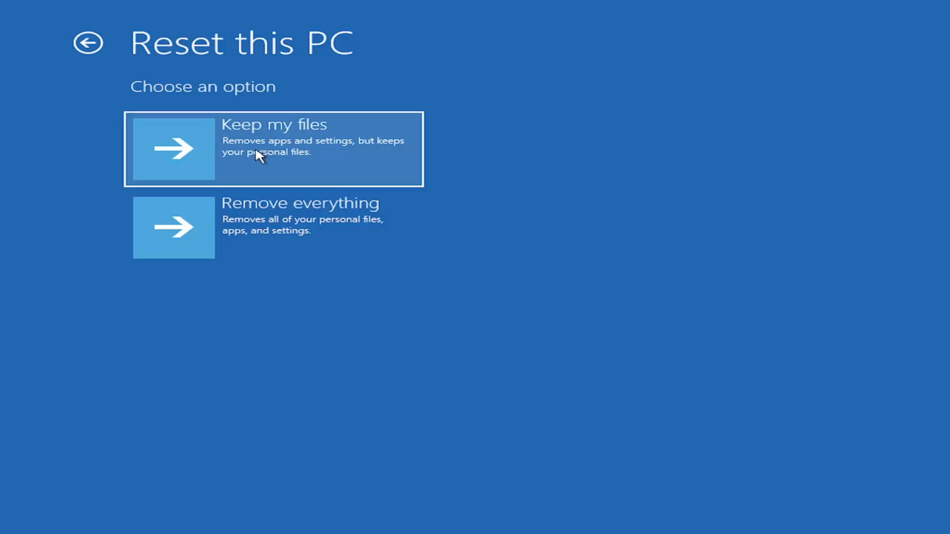
mouse_move(278, 243)
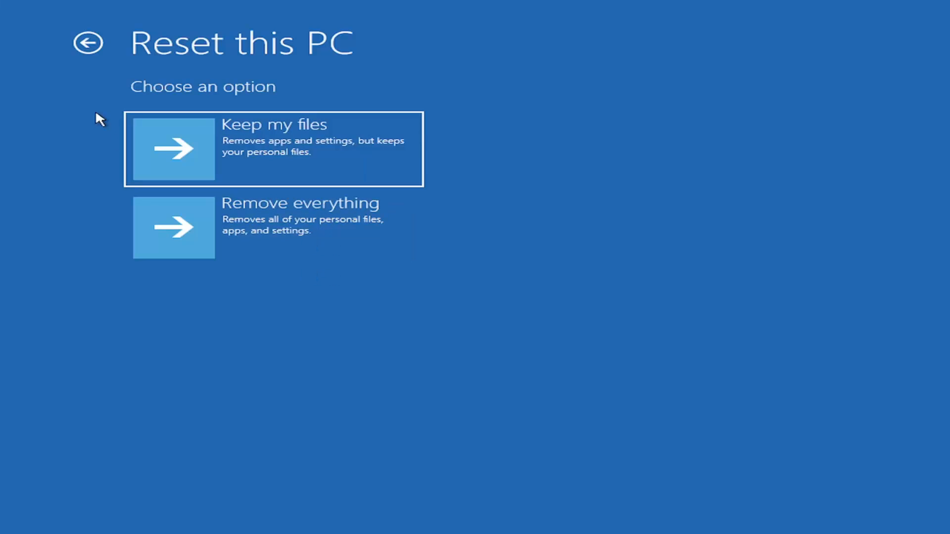
Back out of Reset this PC to the Troubleshoot screen without choosing a reset.
left_click(88, 43)
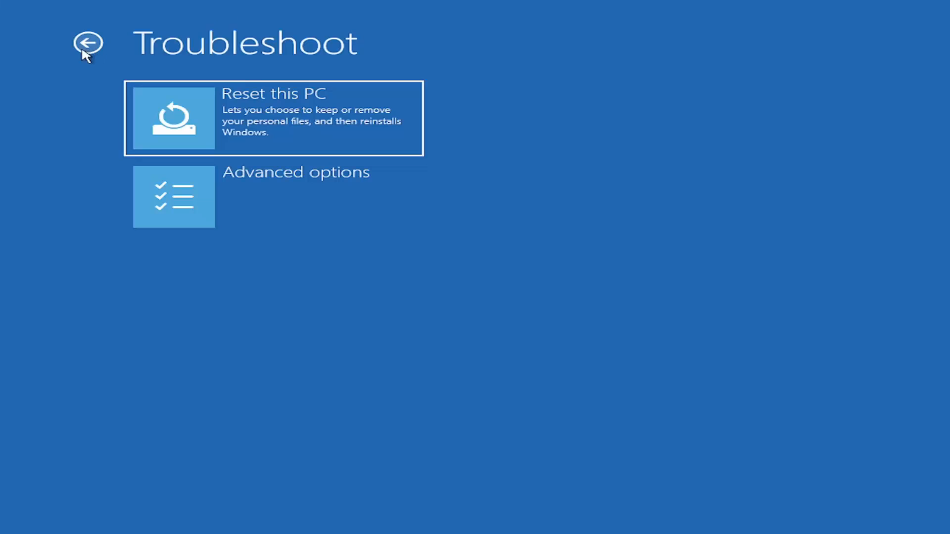
mouse_move(285, 293)
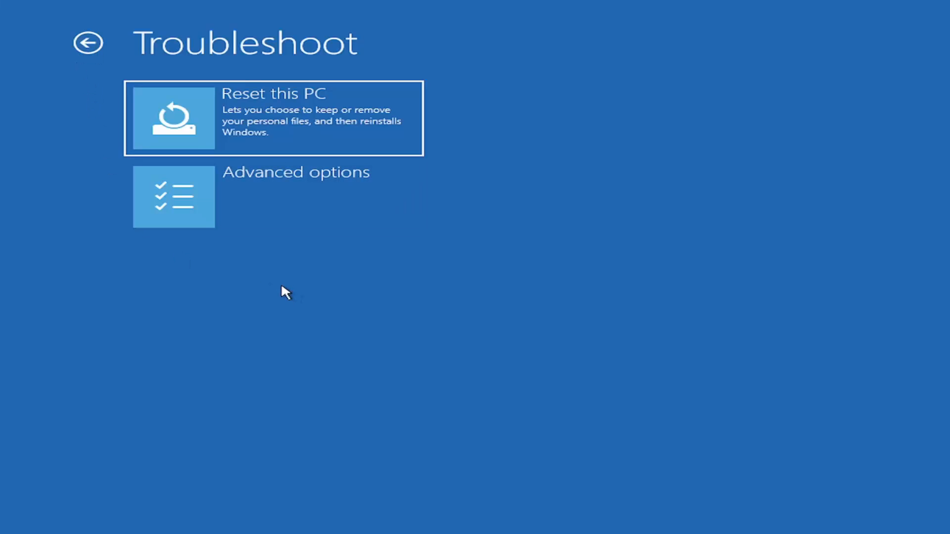
mouse_move(284, 291)
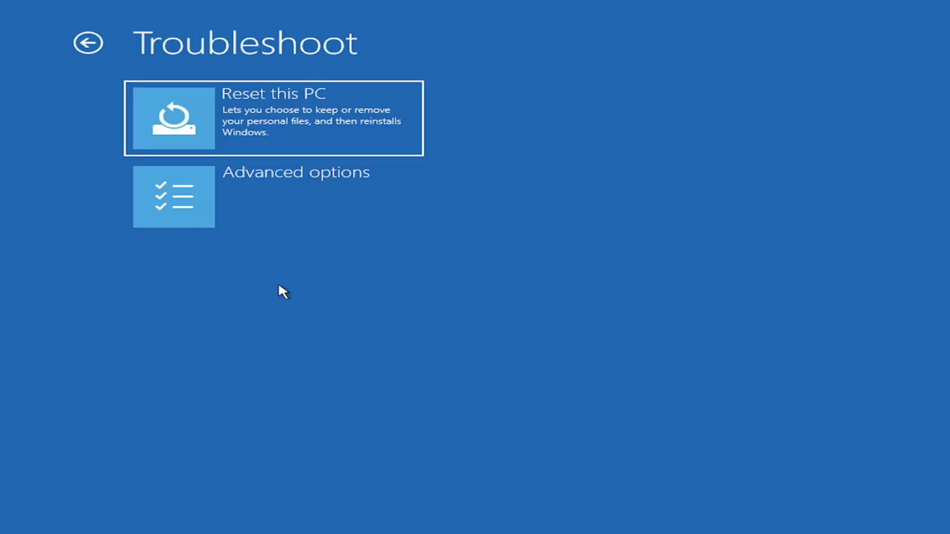
mouse_move(293, 278)
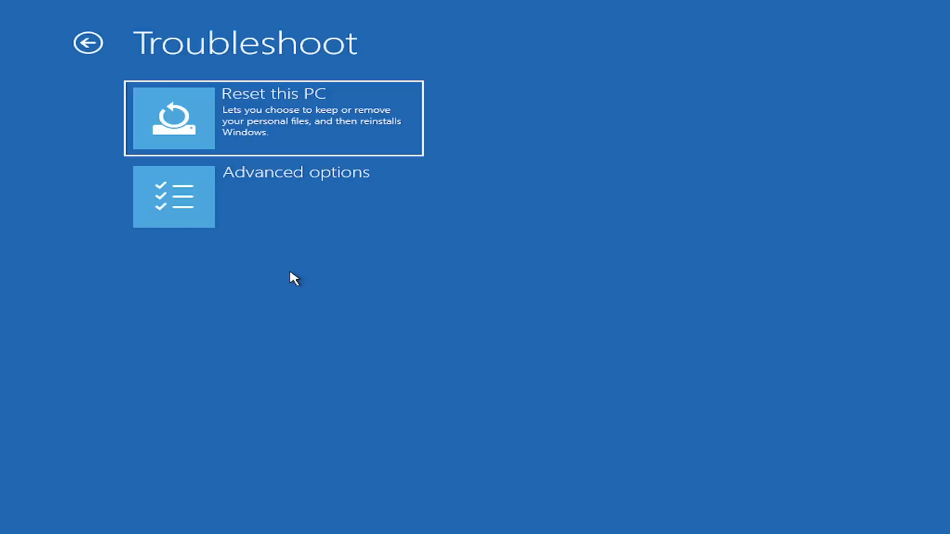
mouse_move(253, 233)
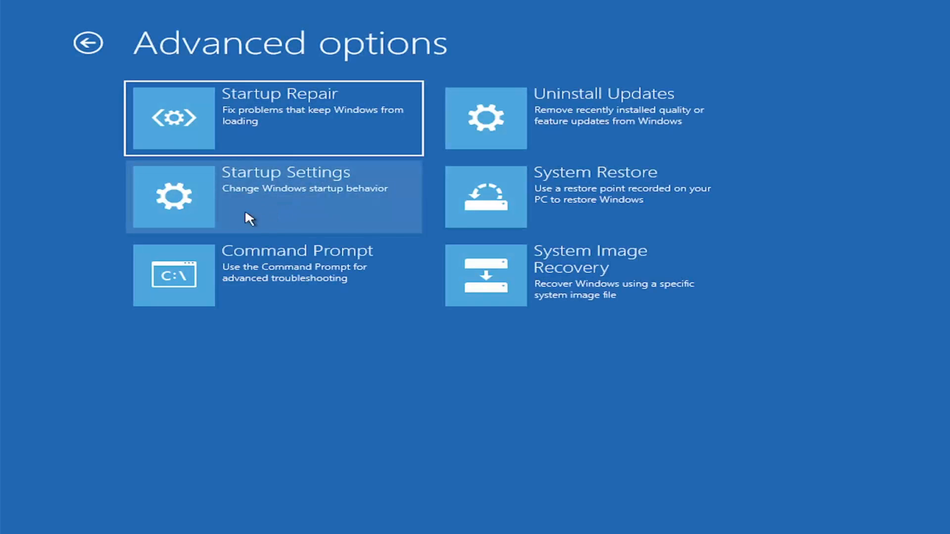
mouse_move(296, 437)
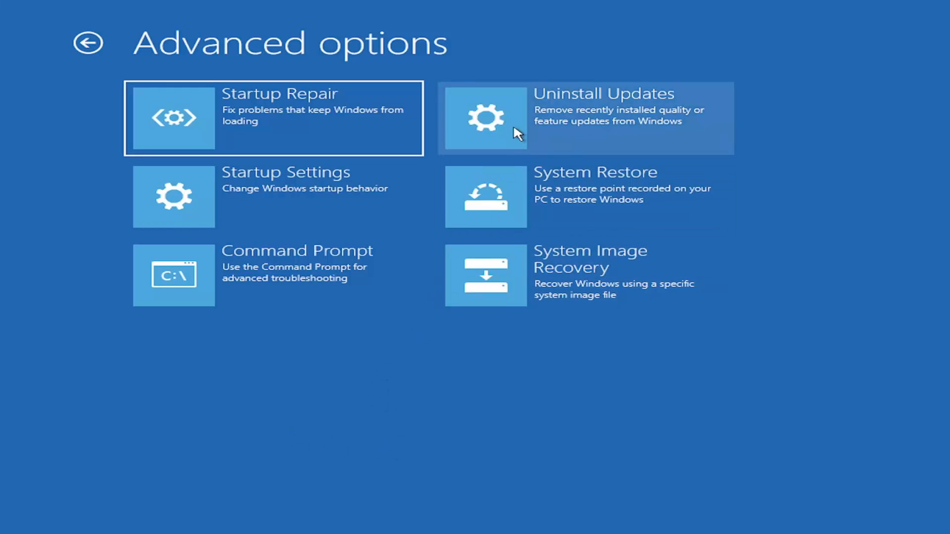
mouse_move(469, 159)
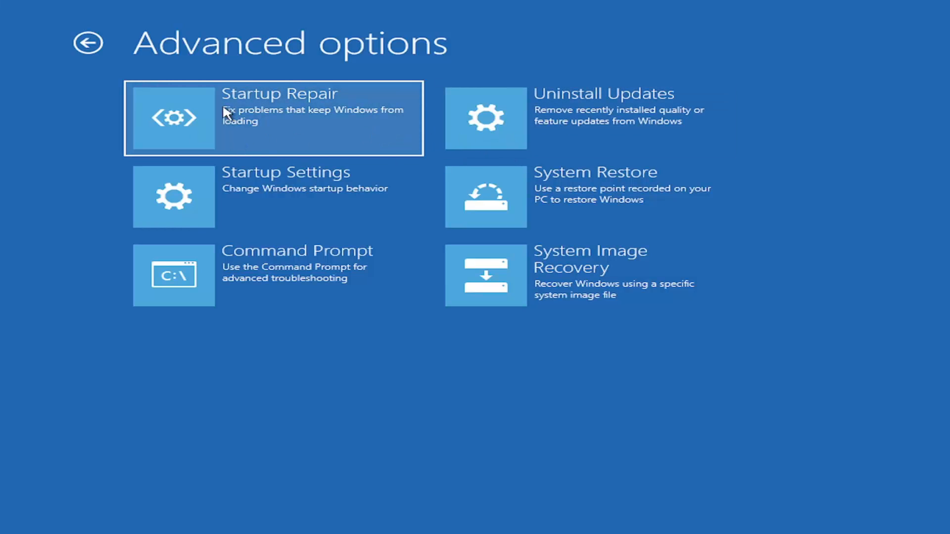
mouse_move(209, 115)
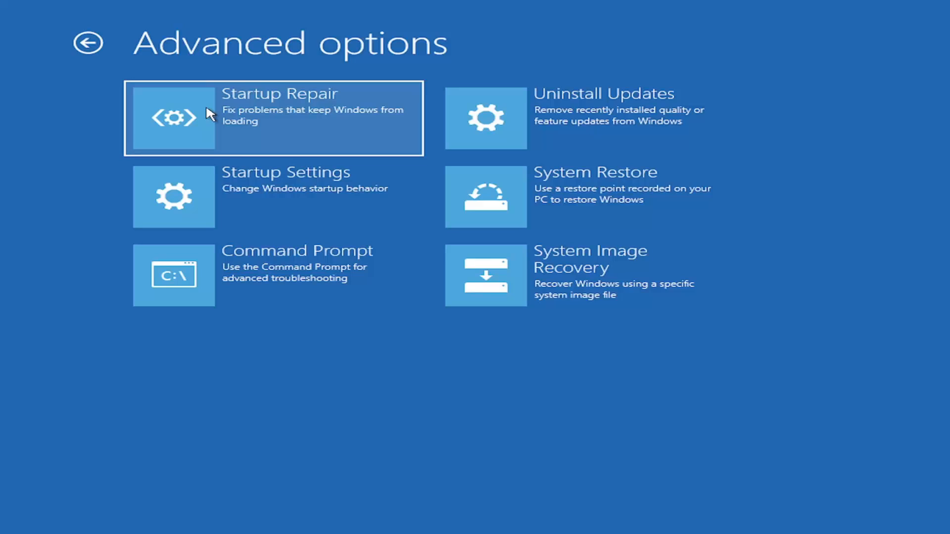
mouse_move(262, 106)
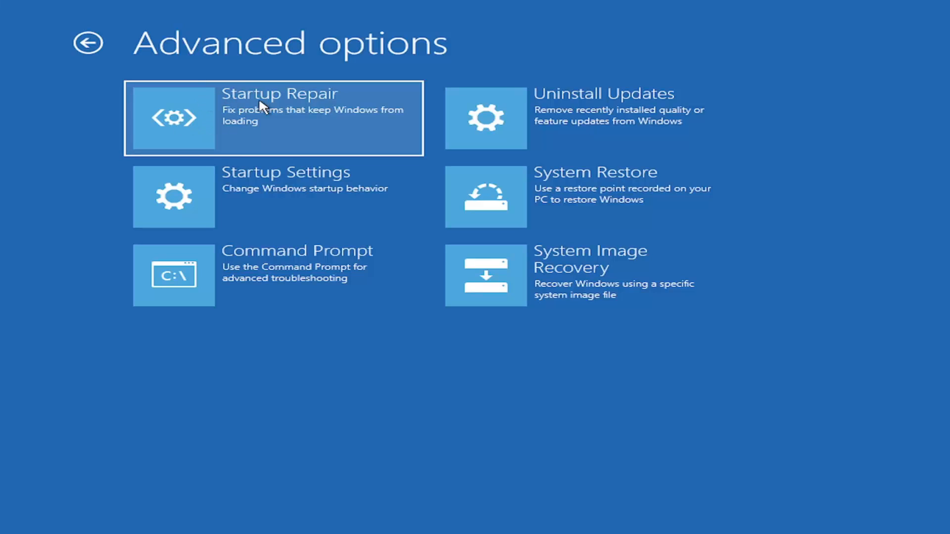
mouse_move(226, 125)
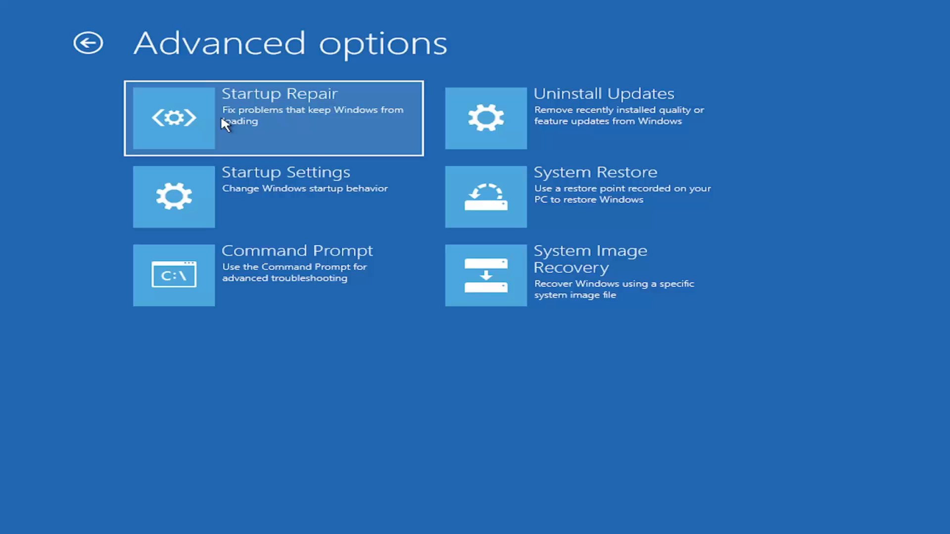
mouse_move(552, 134)
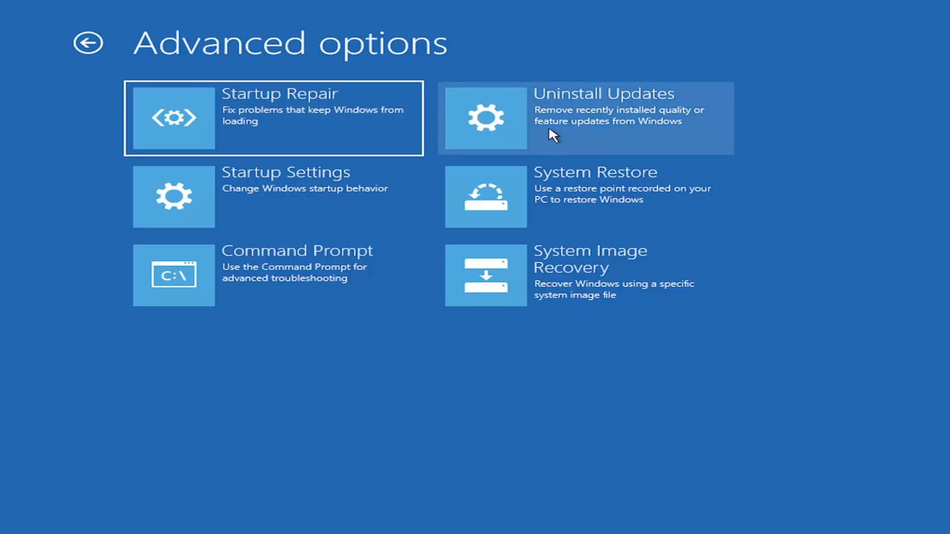
mouse_move(596, 128)
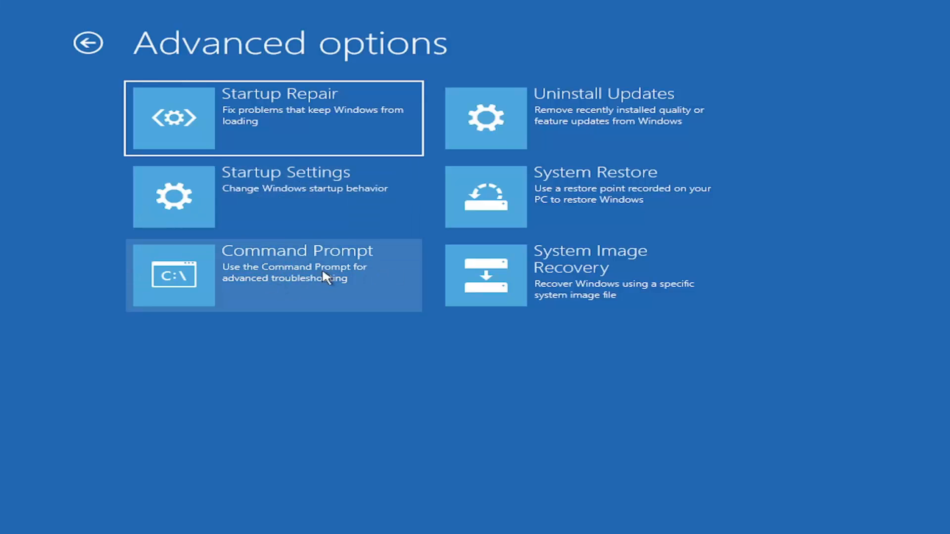
mouse_move(559, 196)
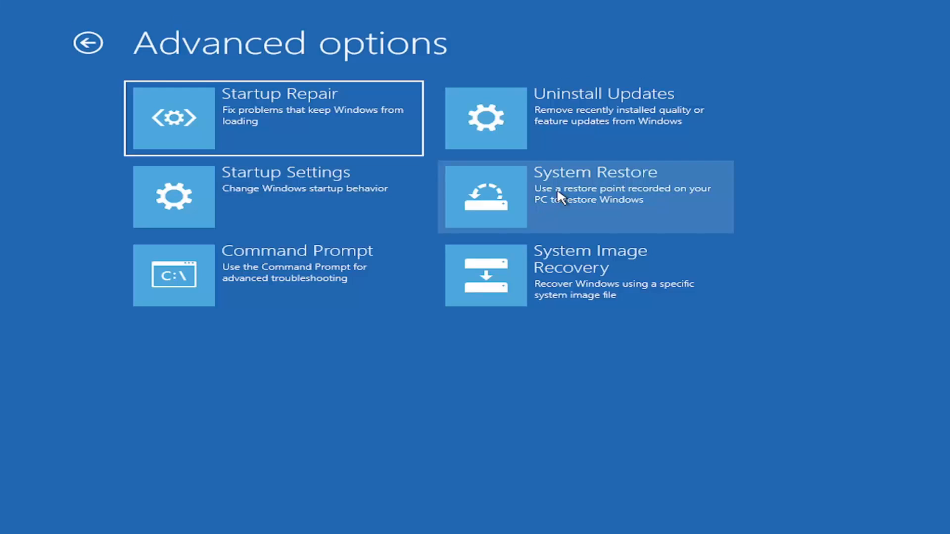
mouse_move(568, 212)
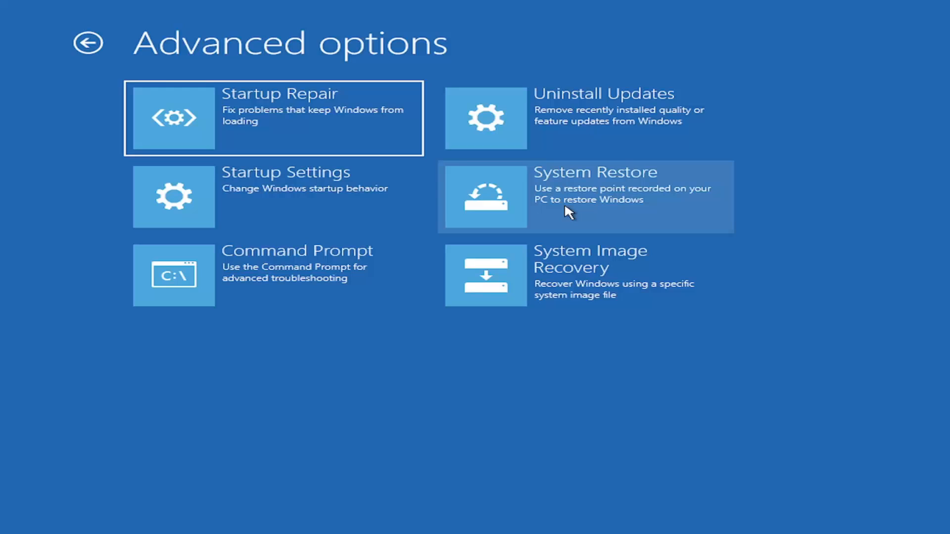
mouse_move(570, 197)
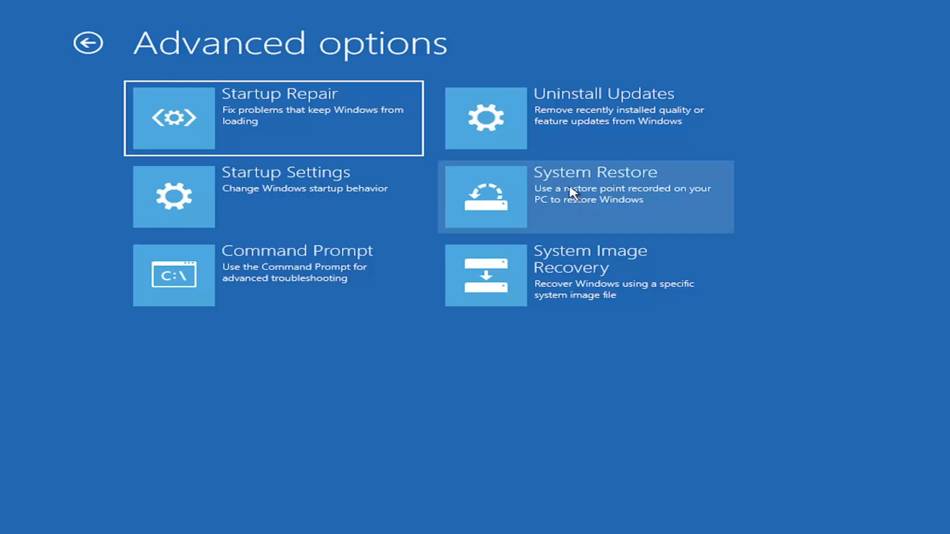
mouse_move(576, 185)
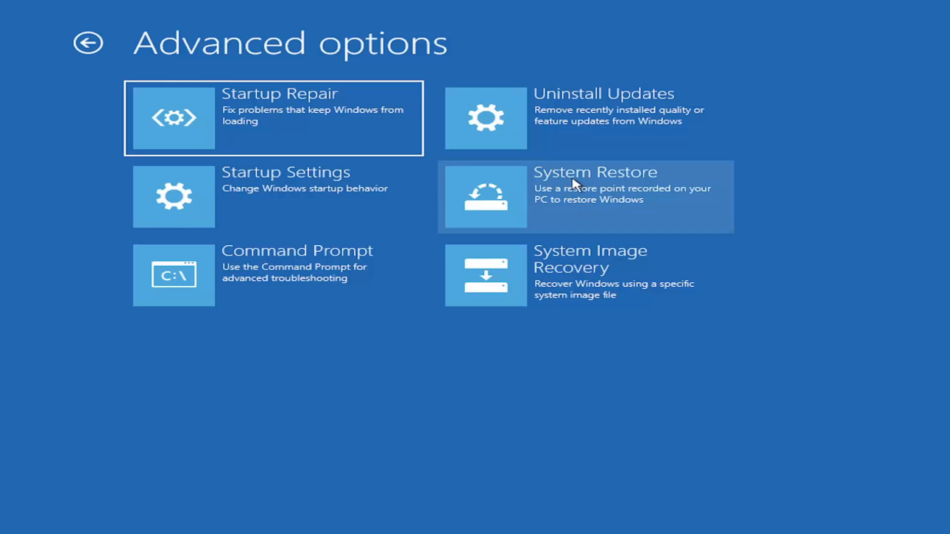
mouse_move(582, 197)
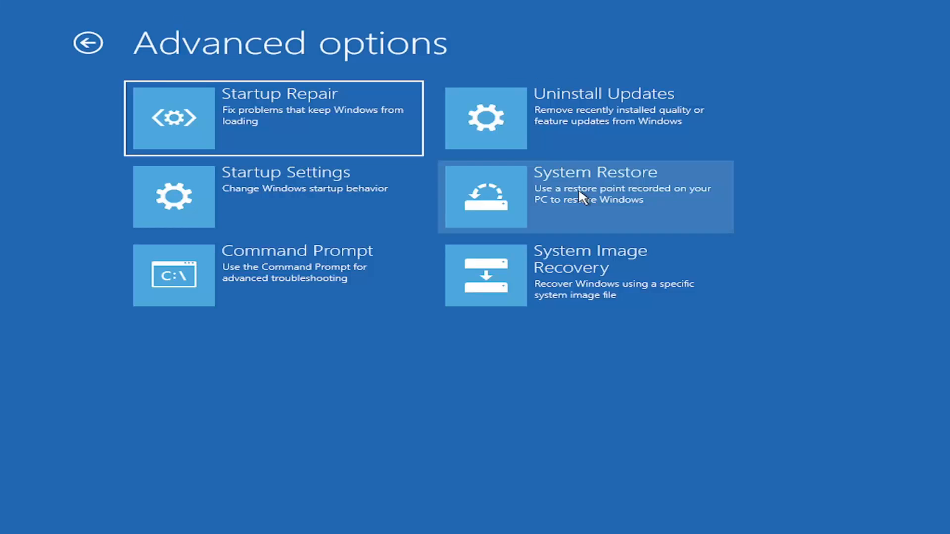
mouse_move(535, 176)
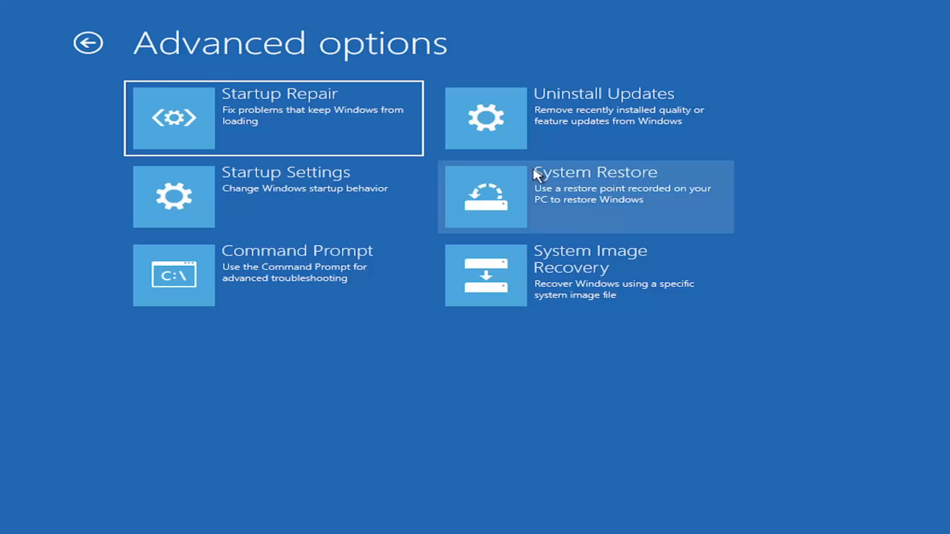
mouse_move(674, 265)
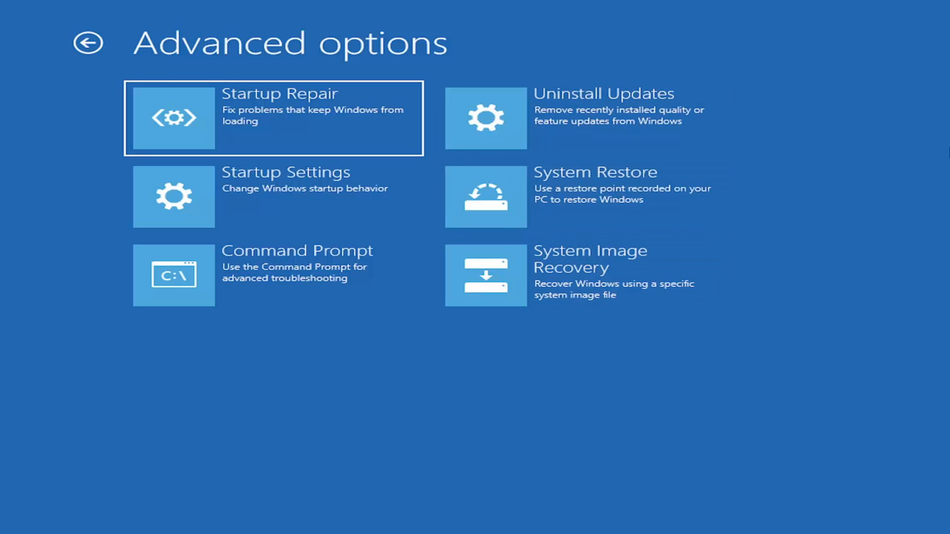
mouse_move(221, 265)
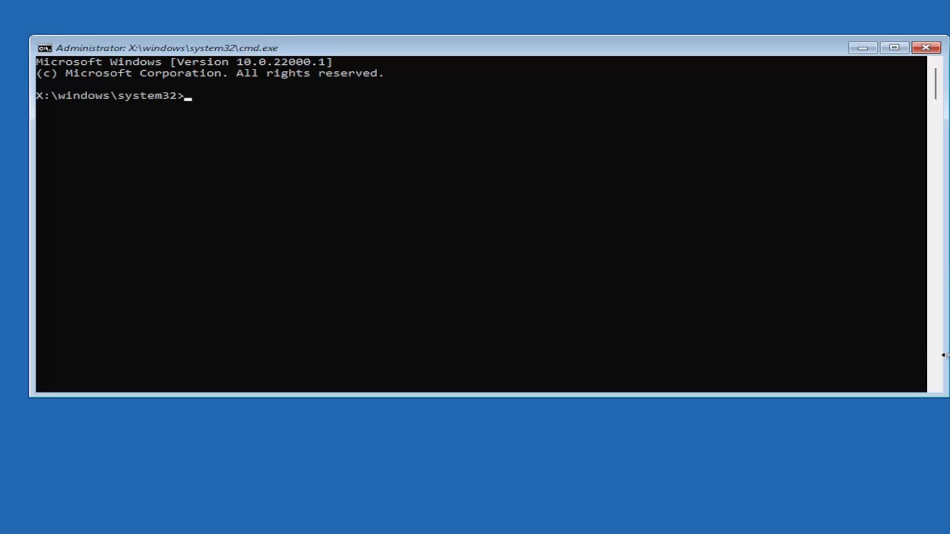
mouse_move(49, 257)
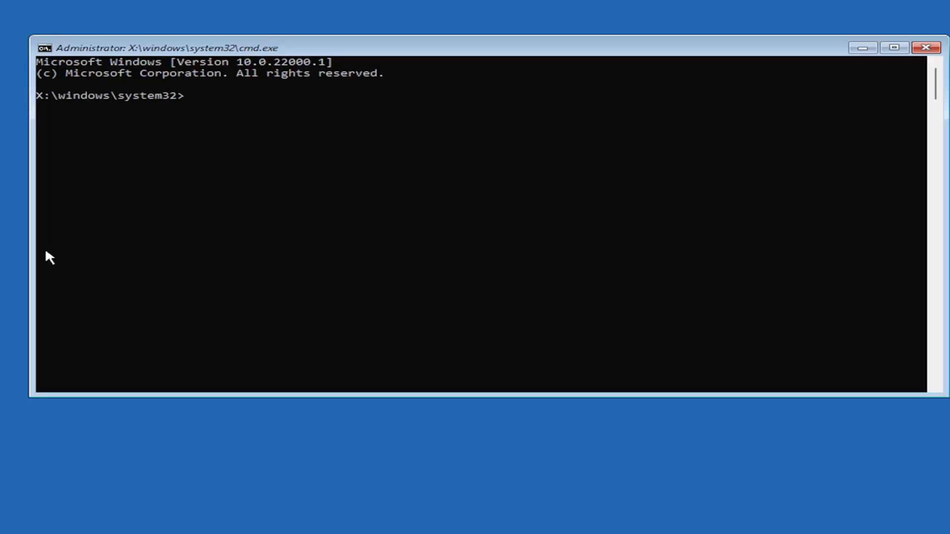
mouse_move(42, 253)
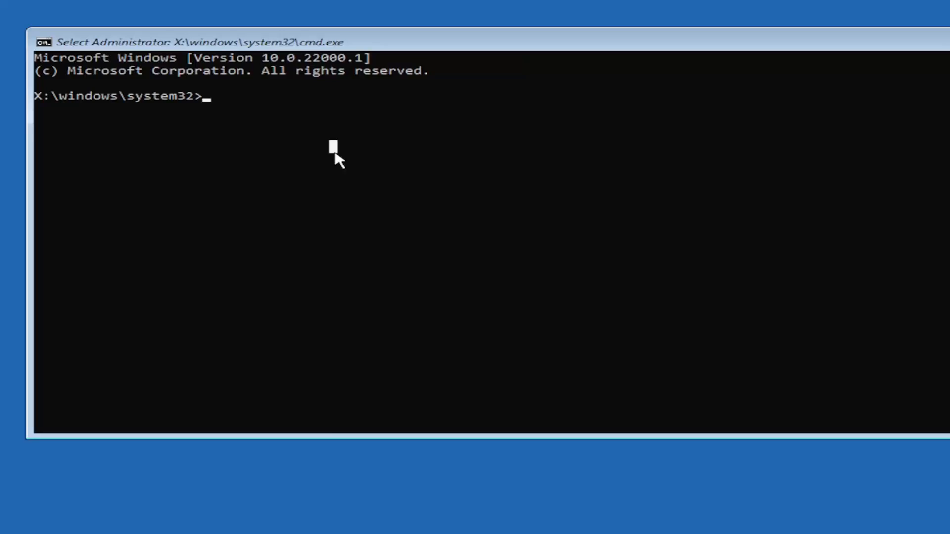
Enter the command Bootrec /fixmbr to repair the master boot record.
type("Boo")
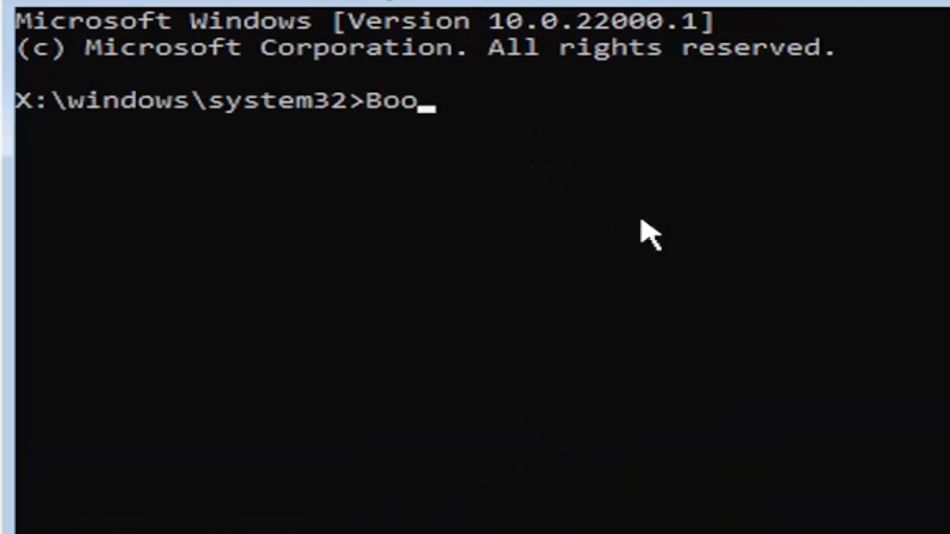
type("trec")
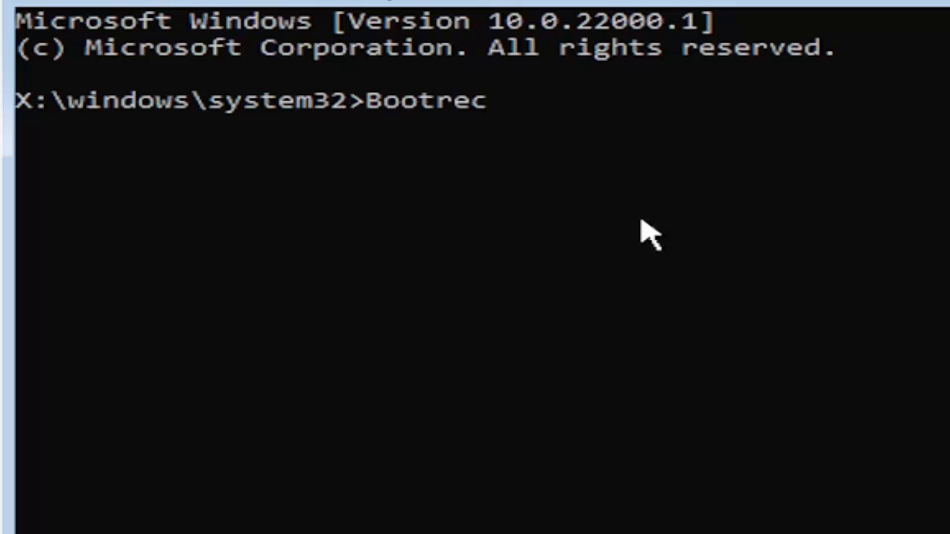
type("/fix")
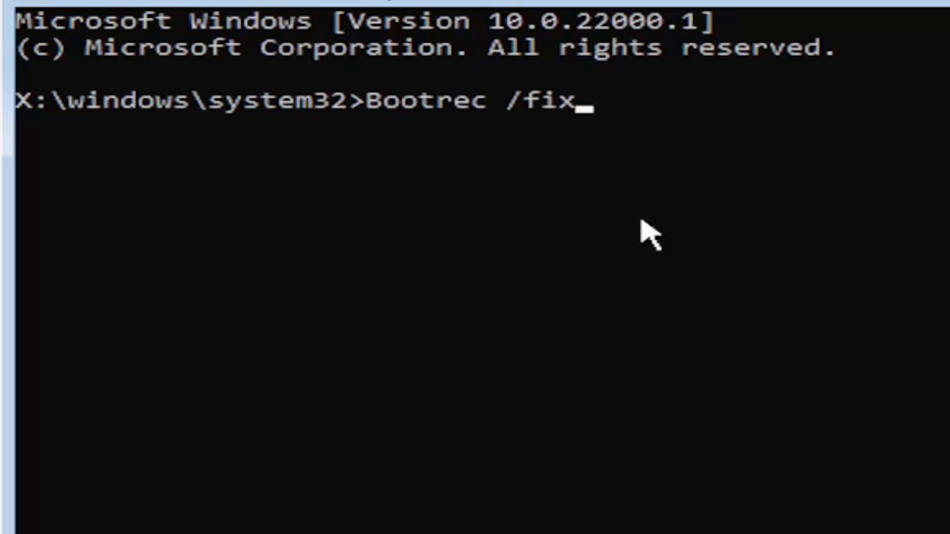
type("mbr")
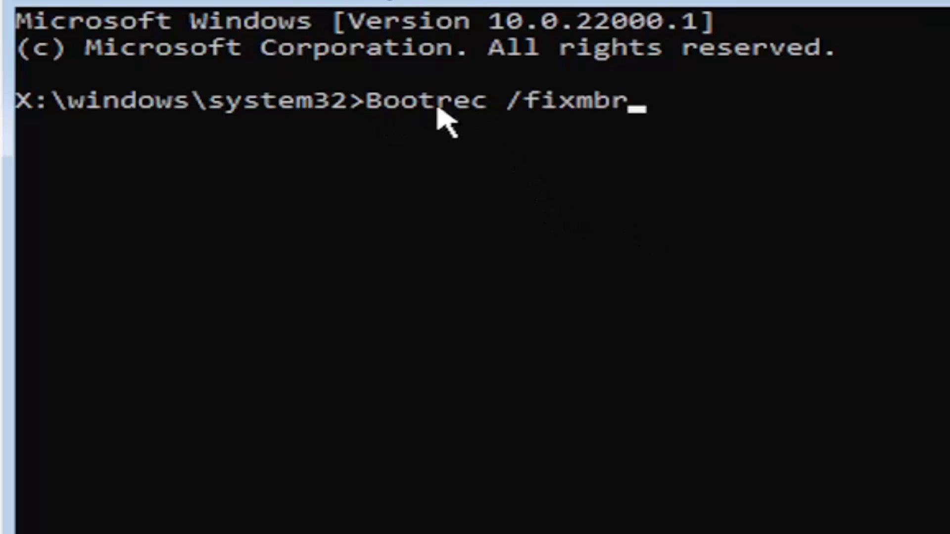
mouse_move(570, 124)
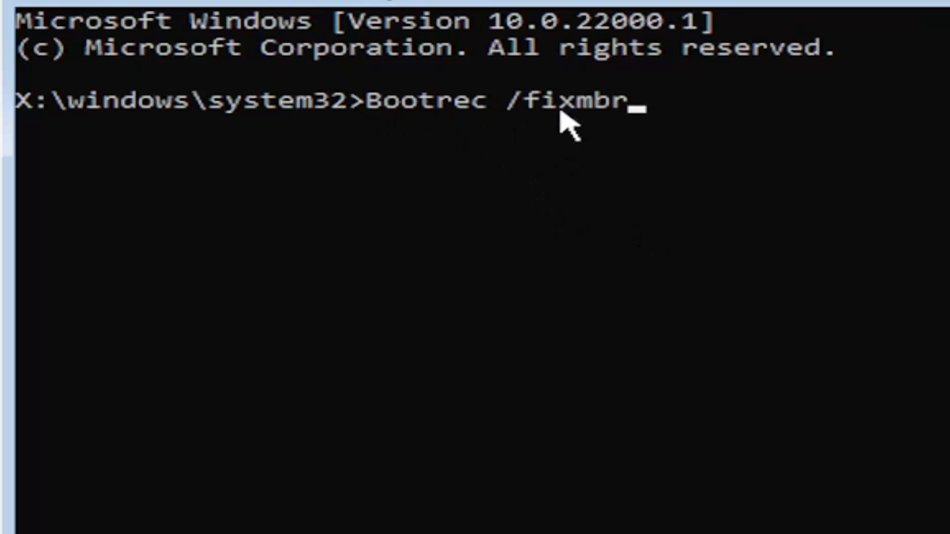
mouse_move(699, 191)
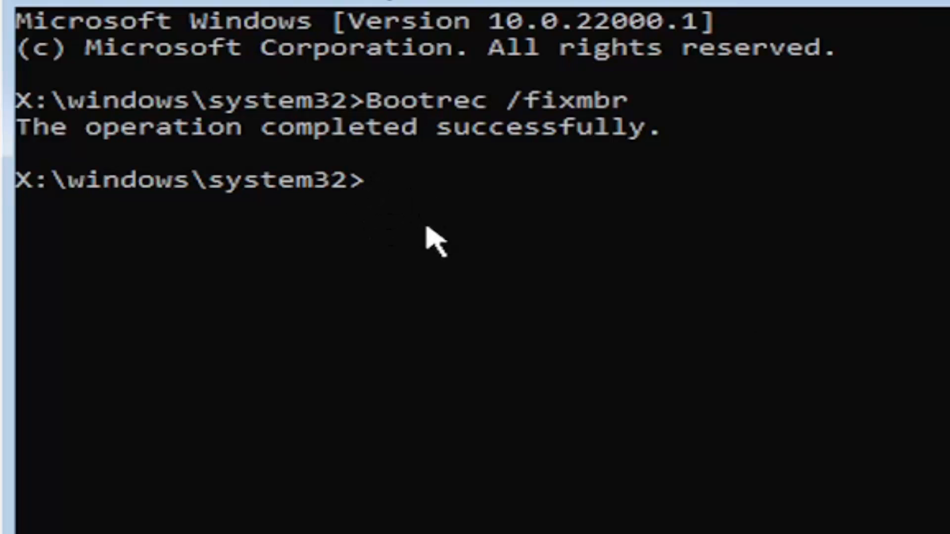
mouse_move(412, 517)
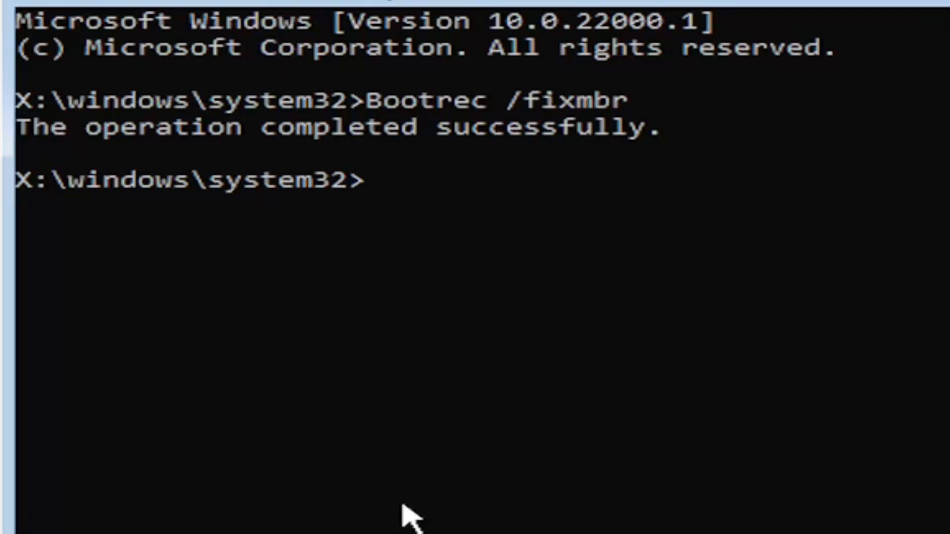
Enter bcdedit /export c:\bcdbackup to back up the boot configuration.
type("bcded")
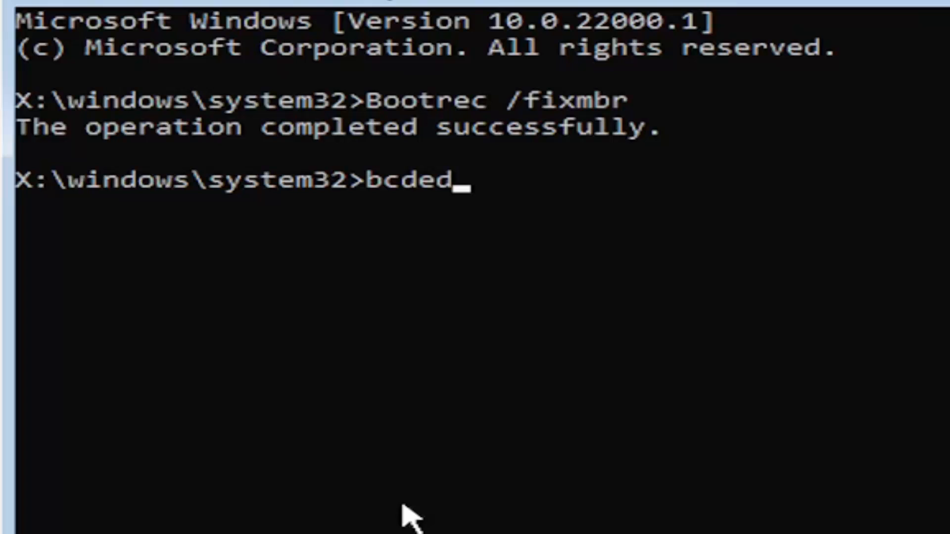
type("it")
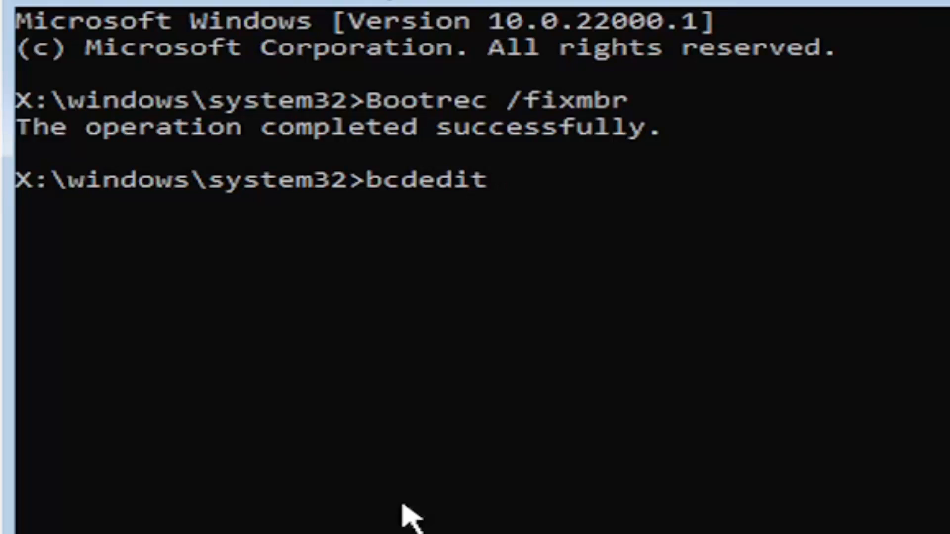
type("/ex")
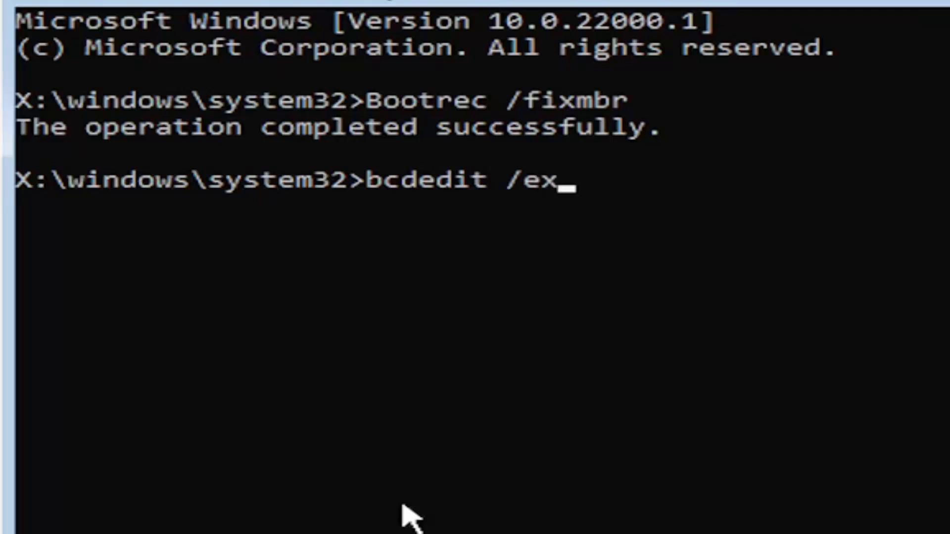
type("port")
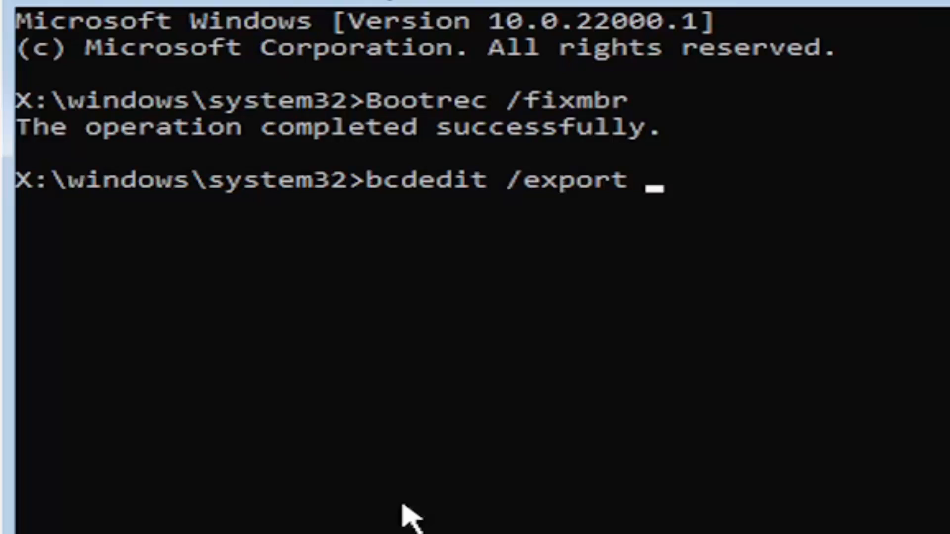
type("c")
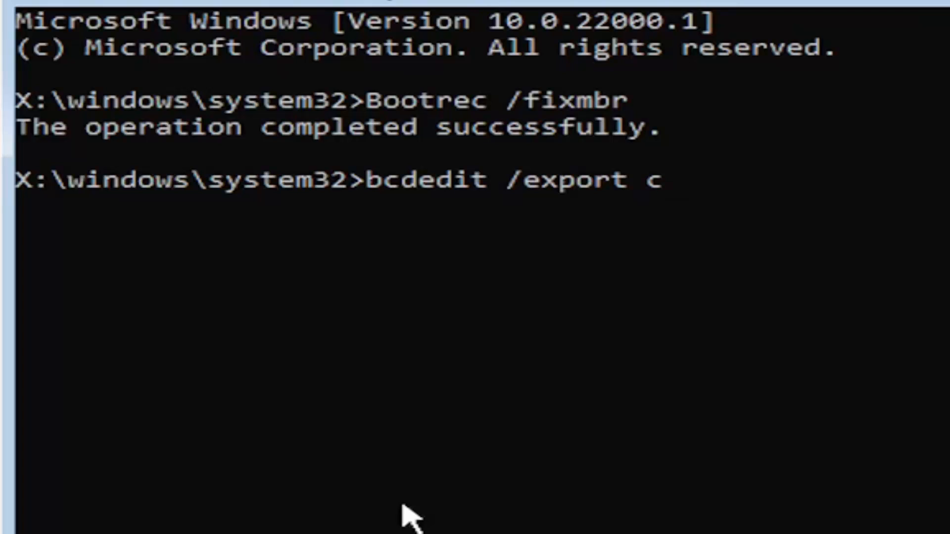
type(":")
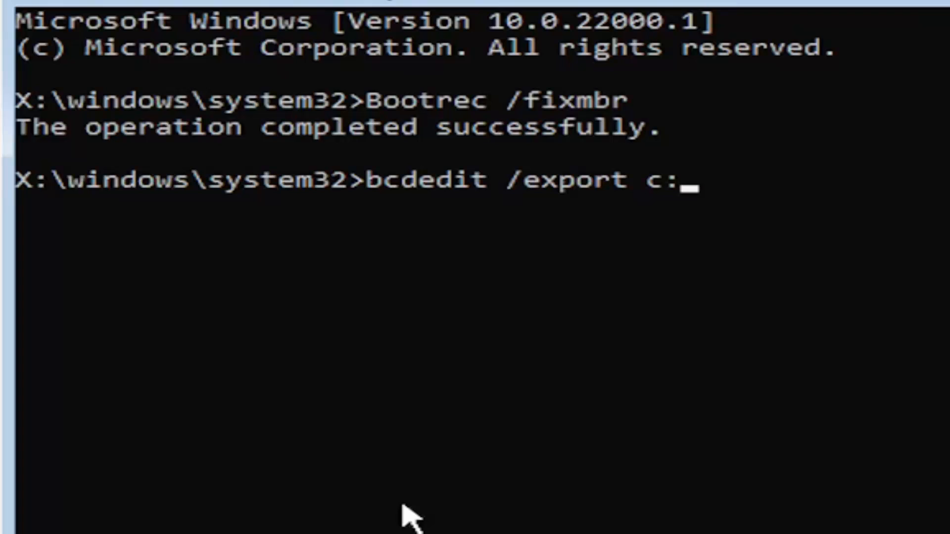
type("\\")
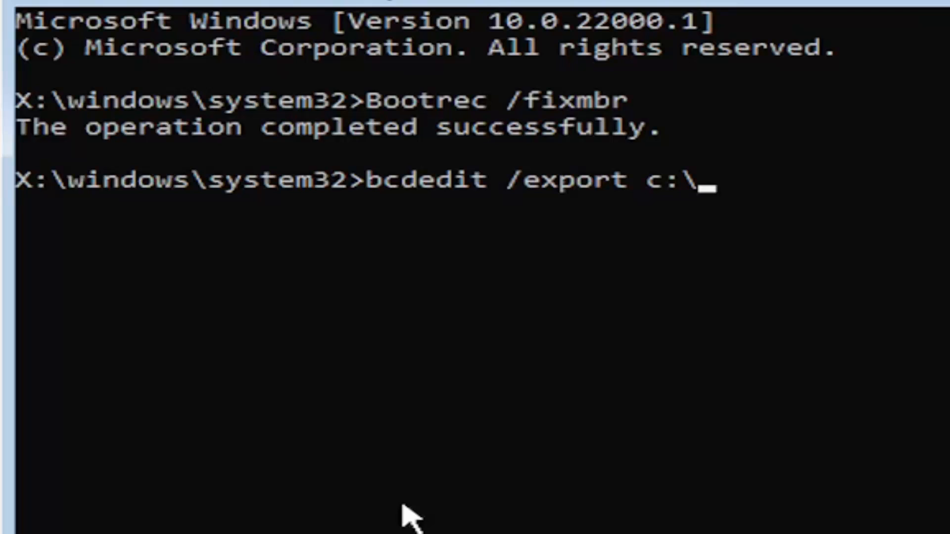
type("bcdba")
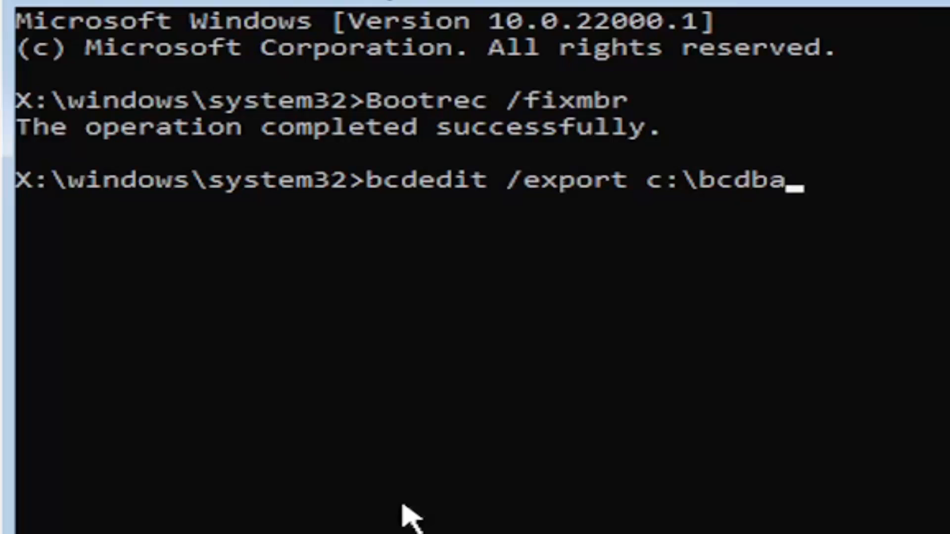
type("ckup")
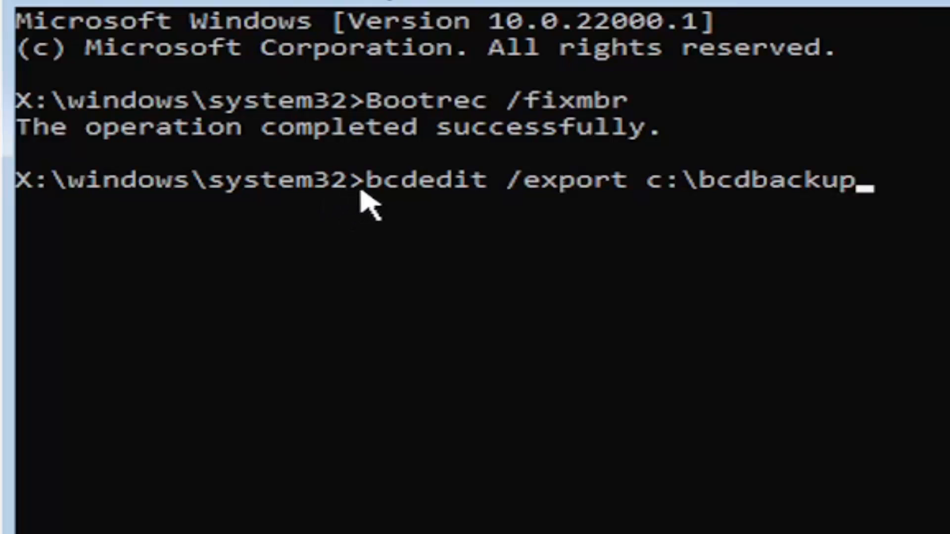
mouse_move(464, 214)
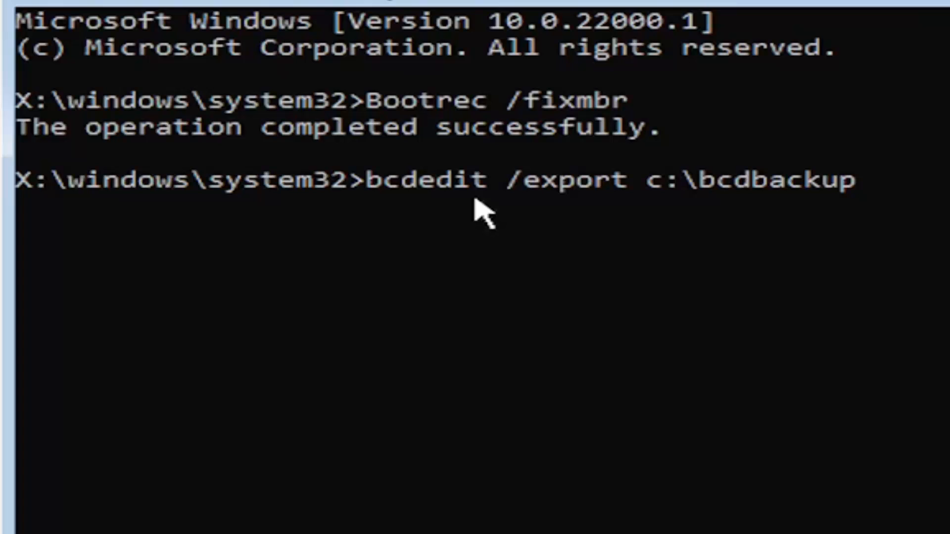
mouse_move(512, 224)
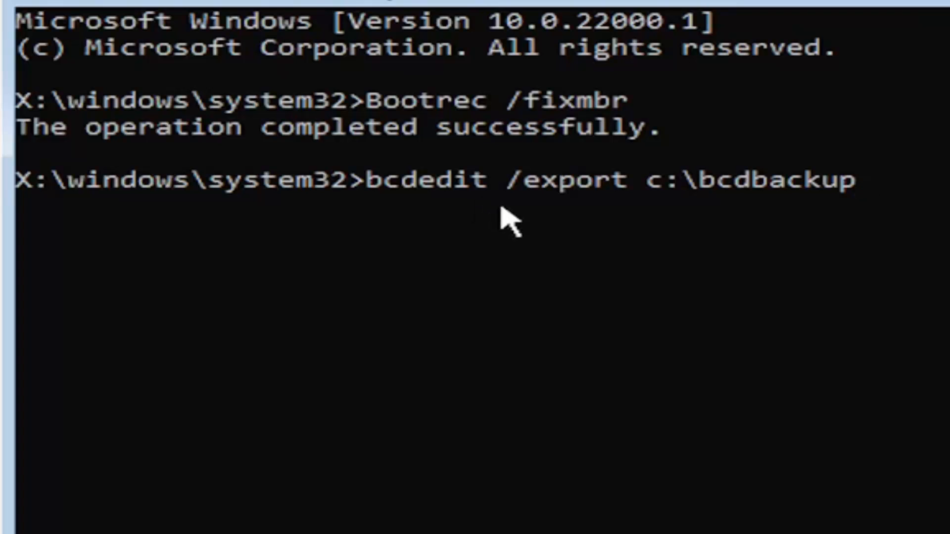
mouse_move(558, 200)
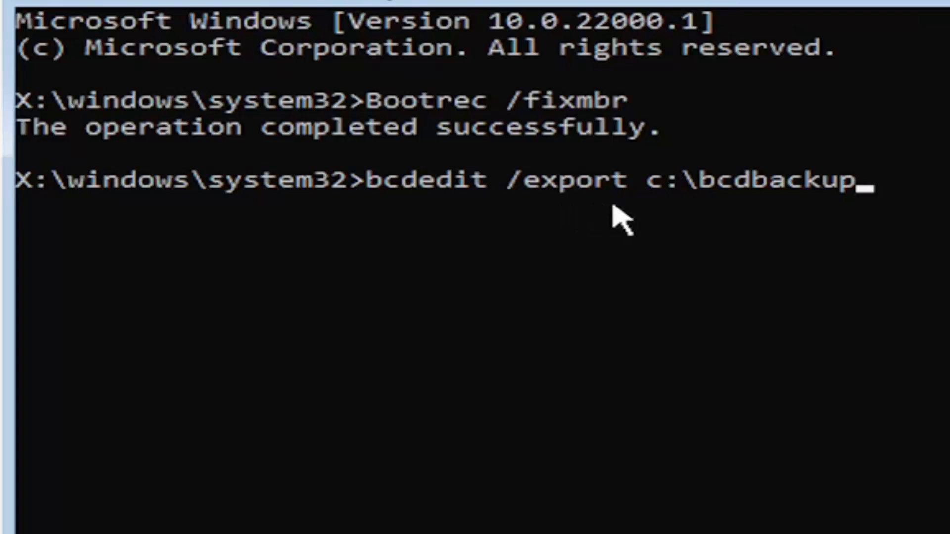
mouse_move(657, 214)
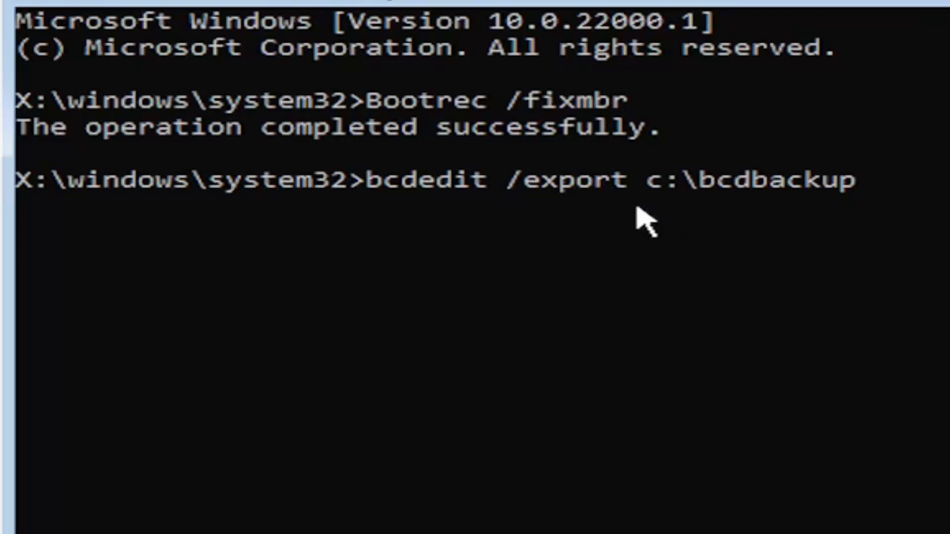
mouse_move(624, 251)
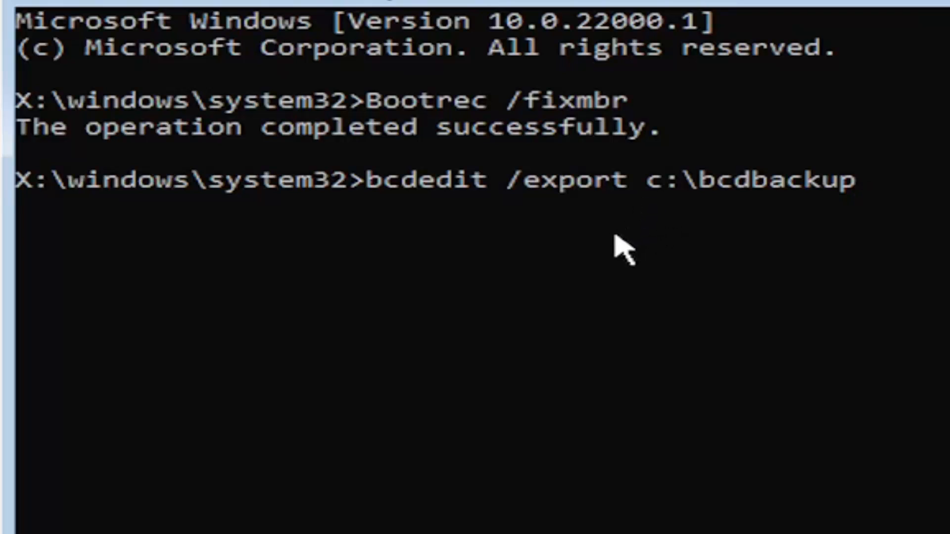
mouse_move(654, 248)
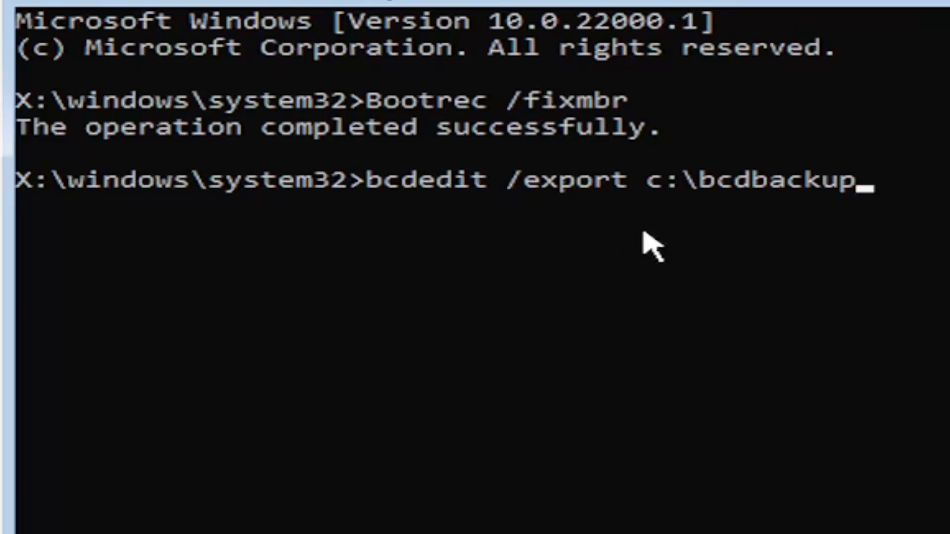
mouse_move(546, 434)
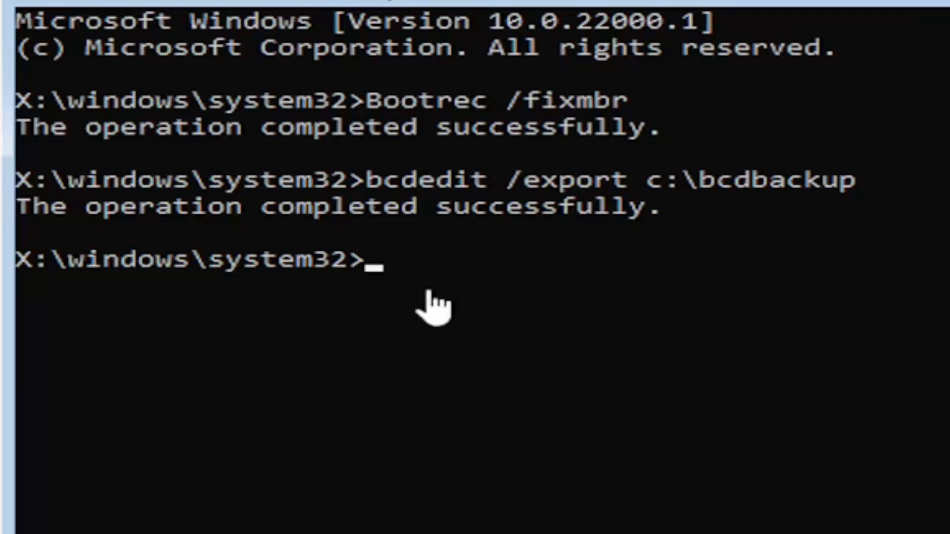
Enter attrib c:\boot\bcd -h -r -s to clear the file's hidden, read-only and system attributes.
type("a")
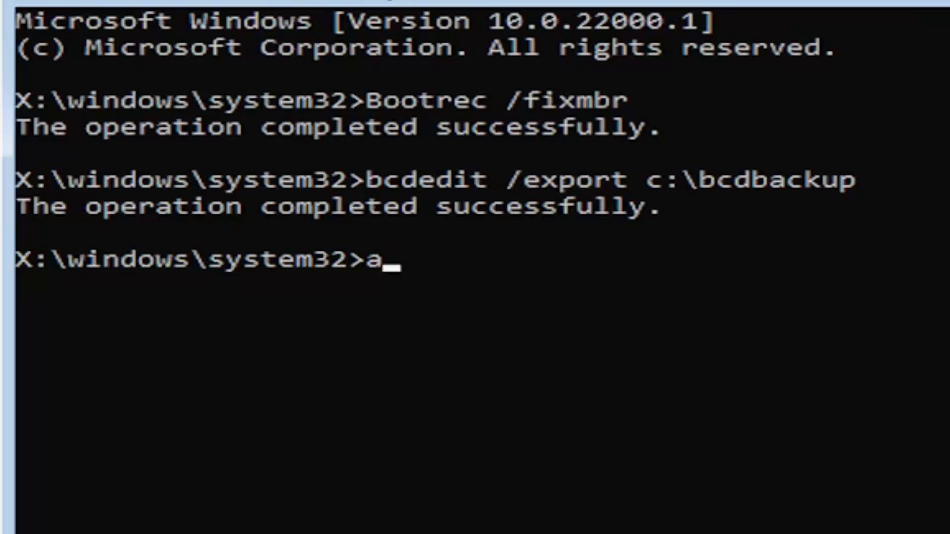
type("tt")
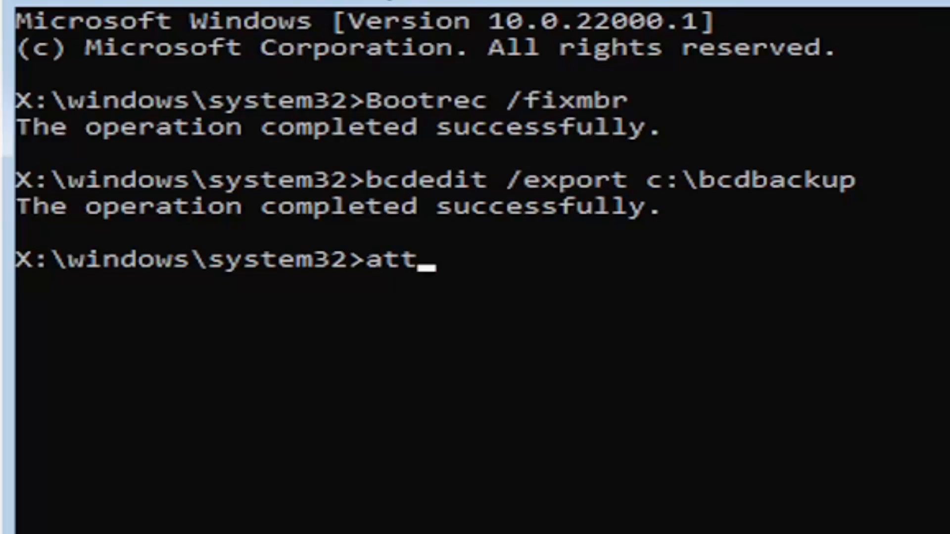
type("rib")
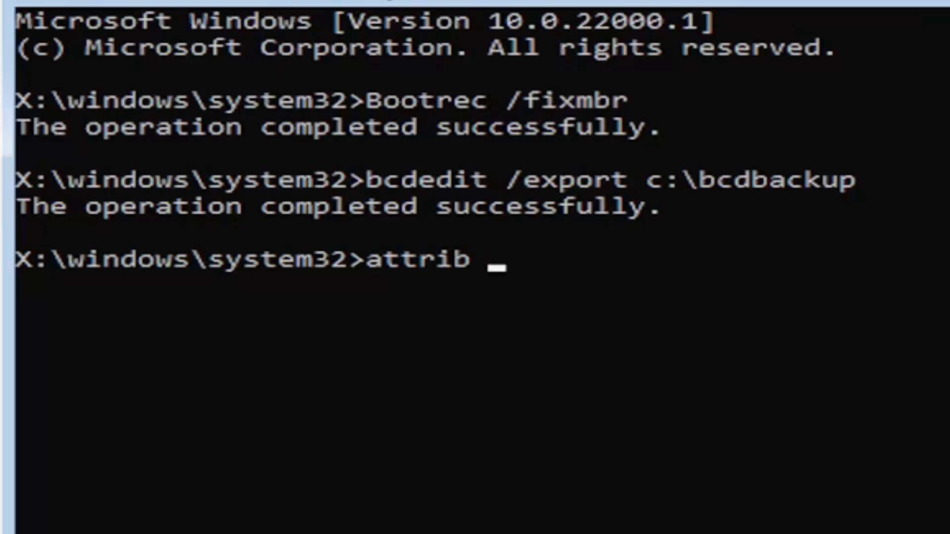
type("c")
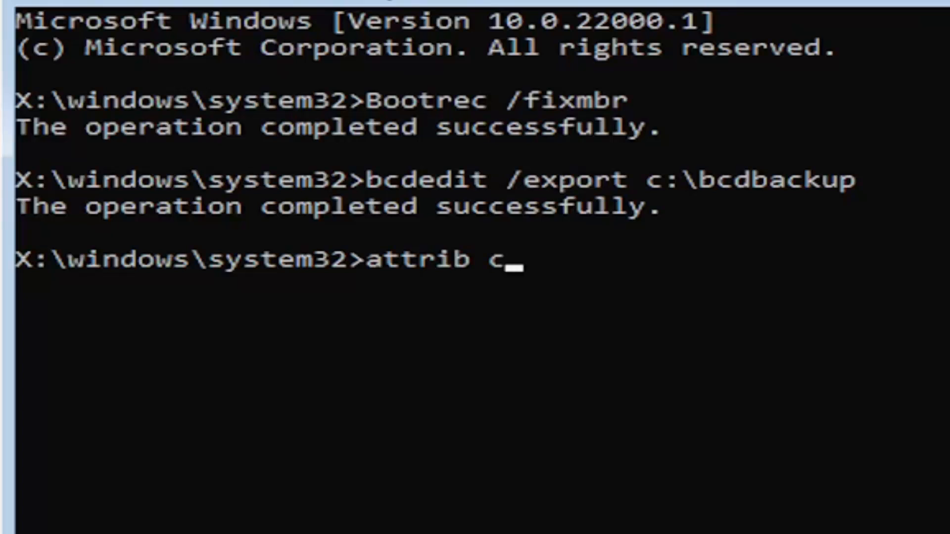
type(":")
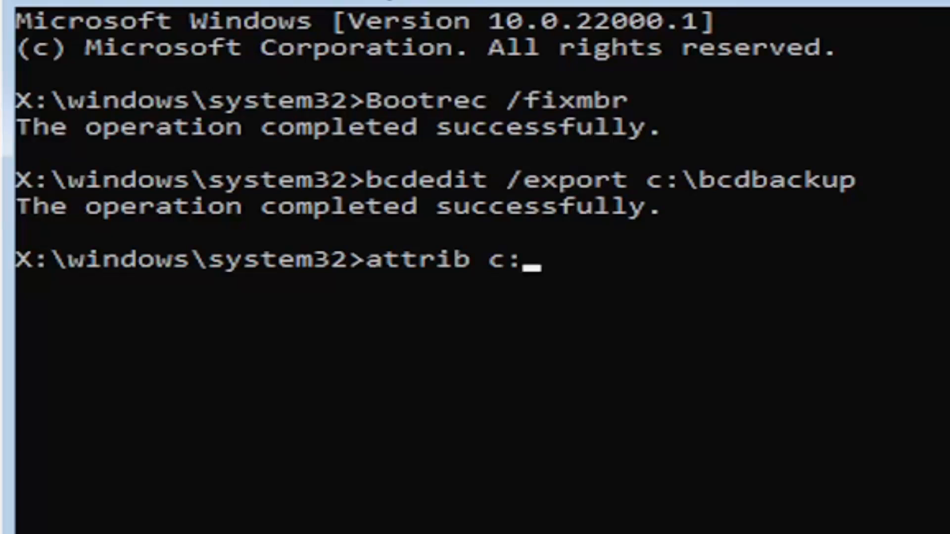
type("\\")
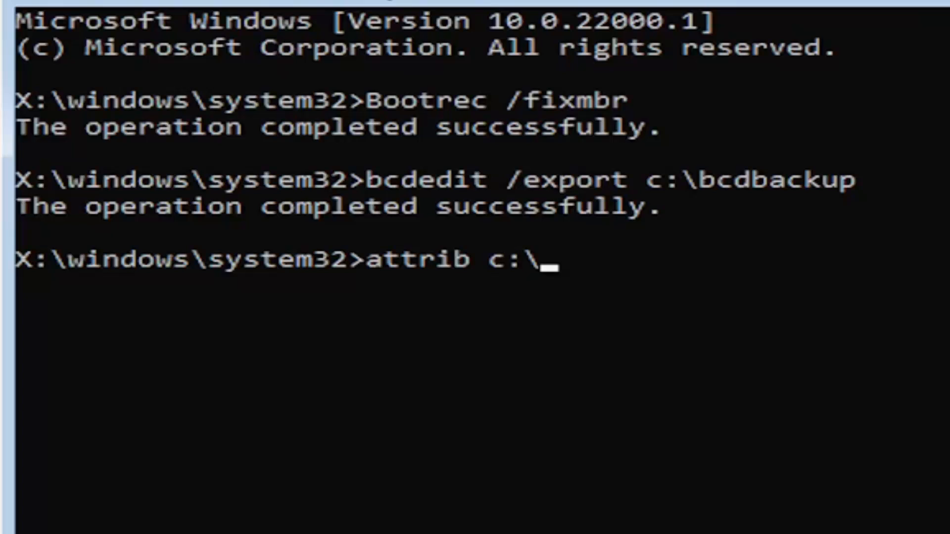
type("boot")
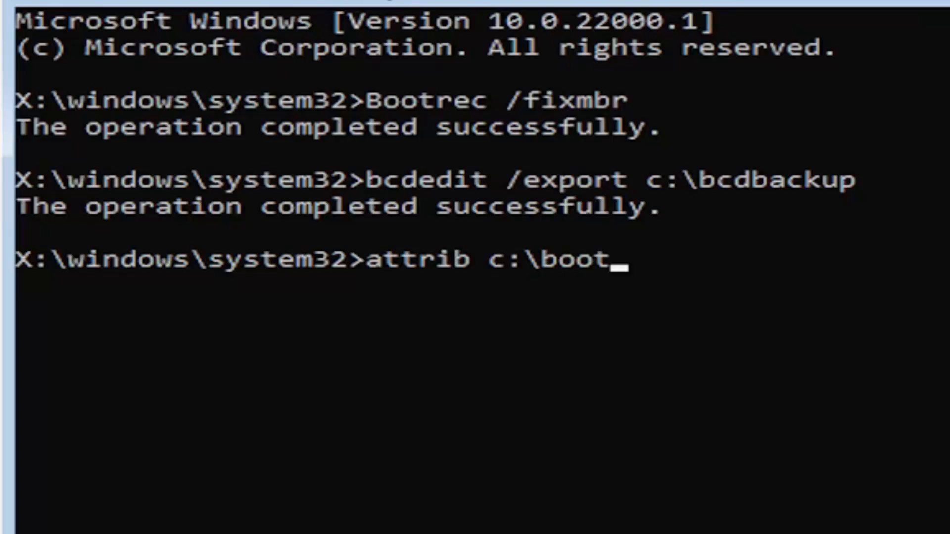
type("\\")
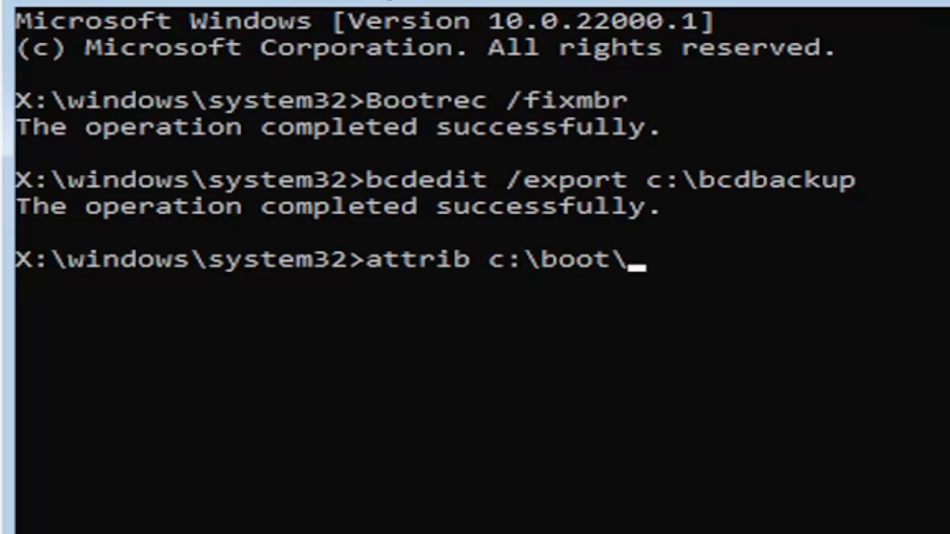
type("bcd")
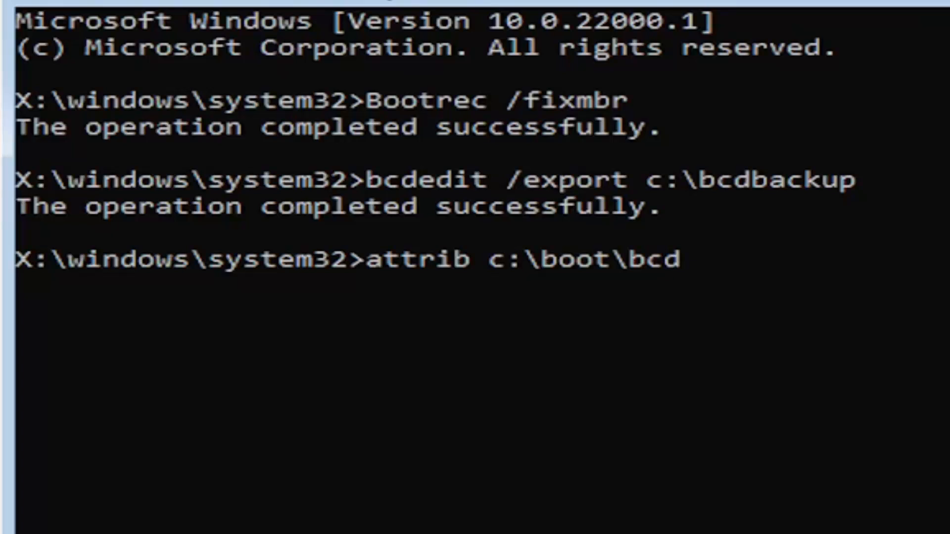
type("-h")
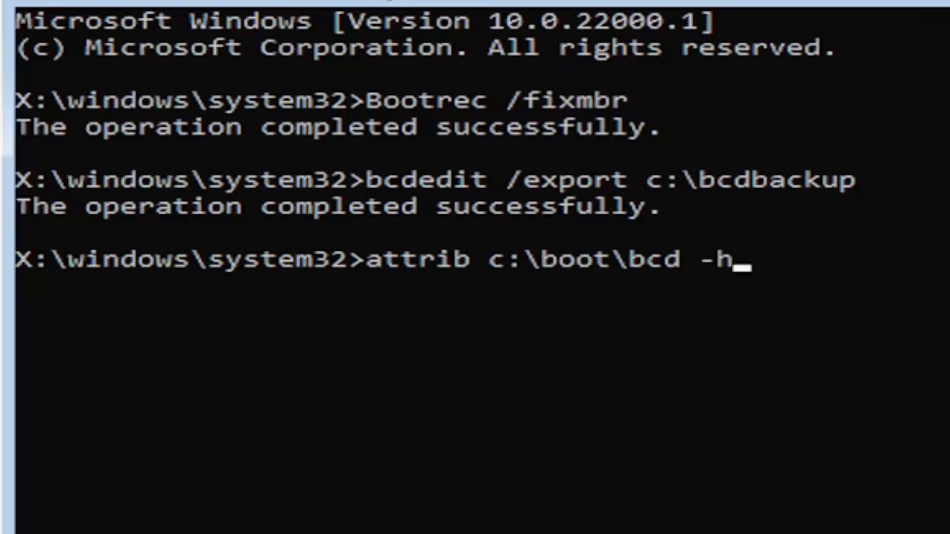
type("-r")
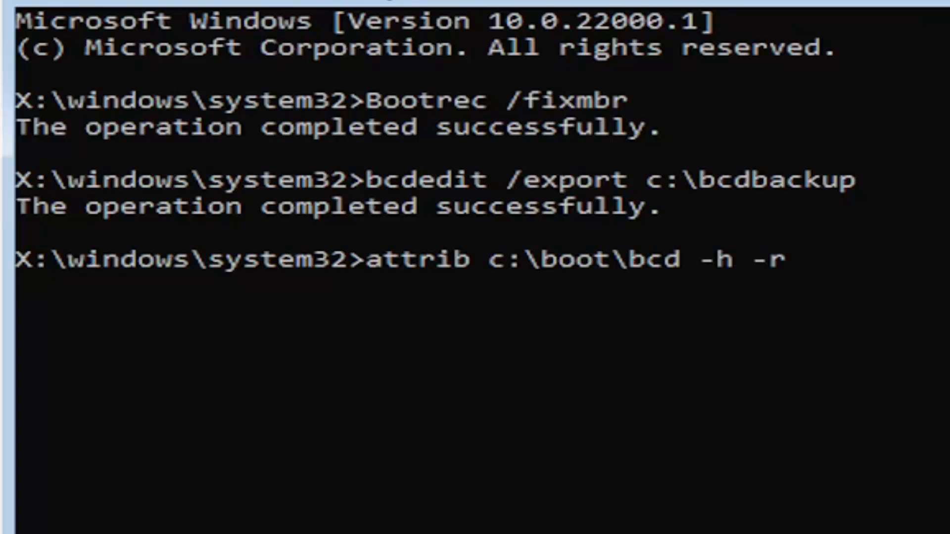
type("-")
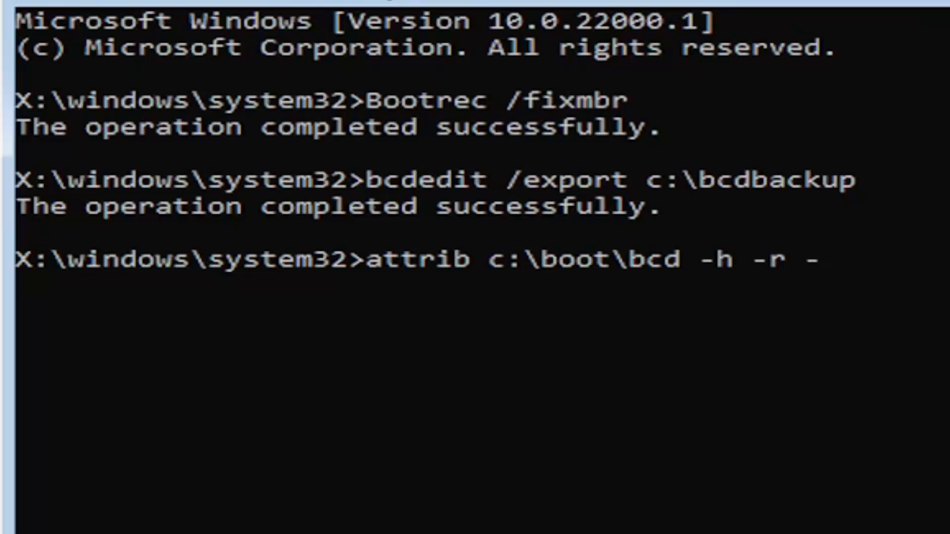
type("s")
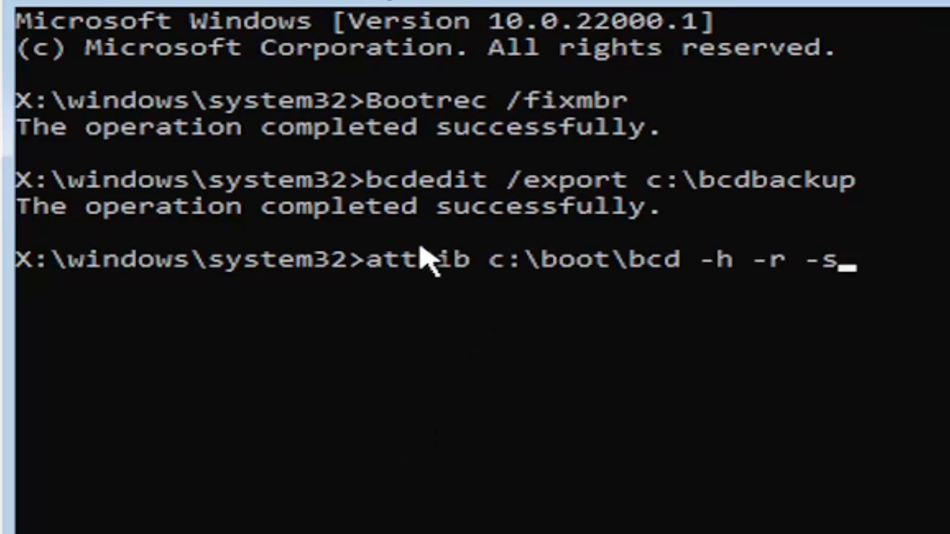
mouse_move(379, 306)
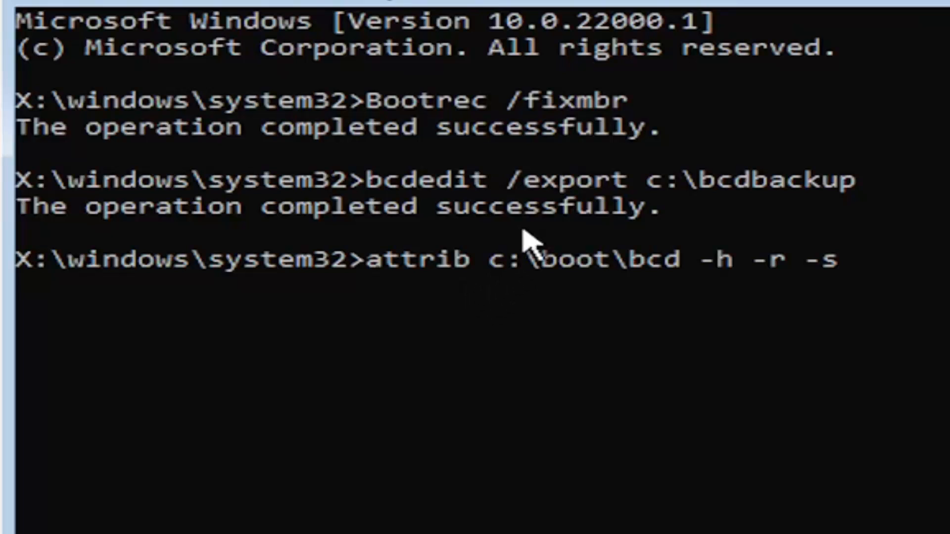
mouse_move(522, 285)
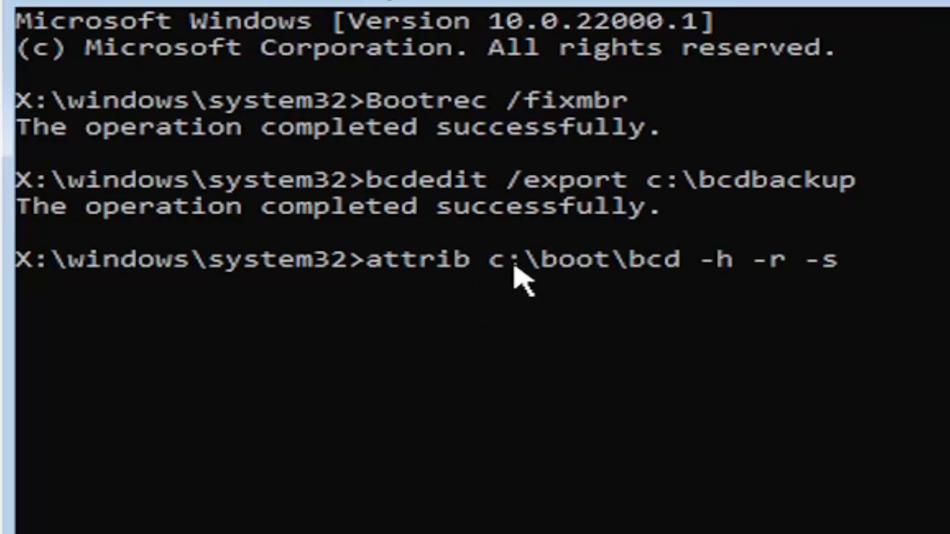
mouse_move(551, 303)
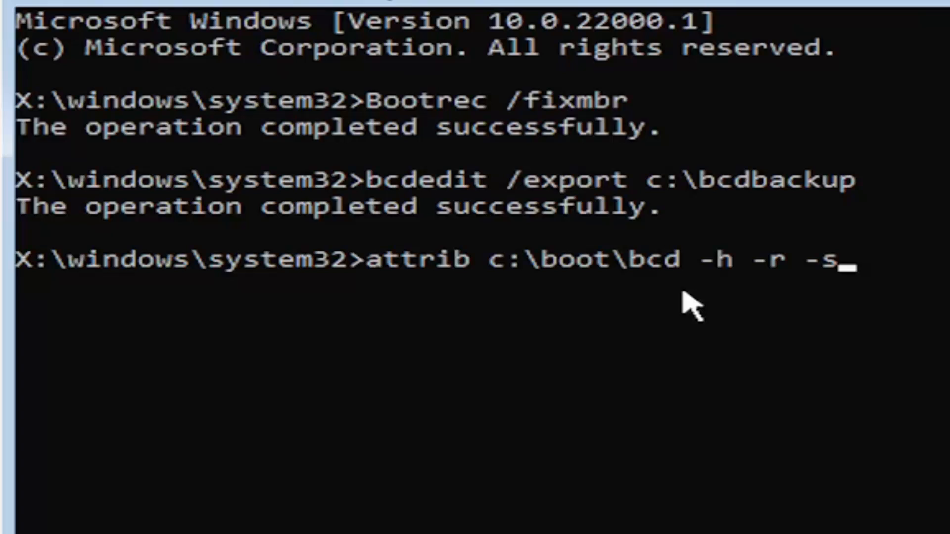
mouse_move(714, 303)
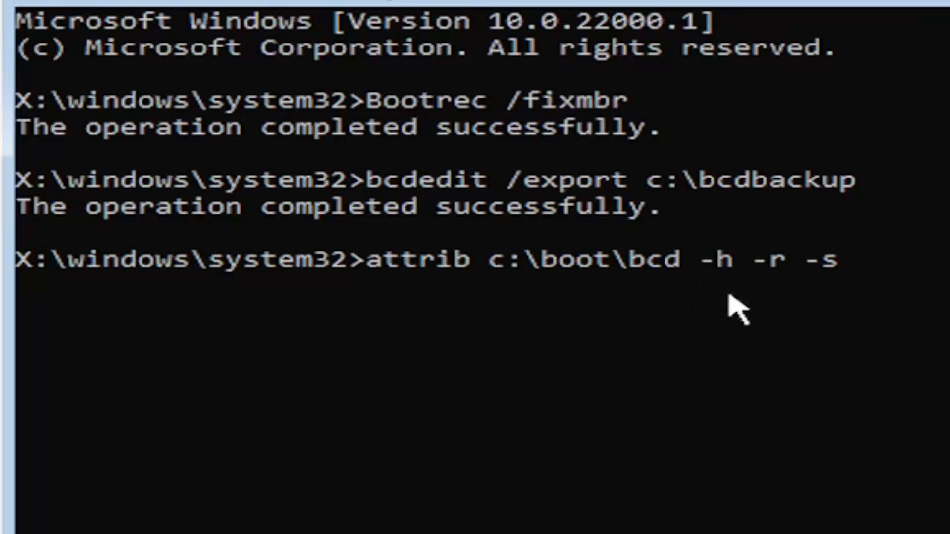
mouse_move(802, 339)
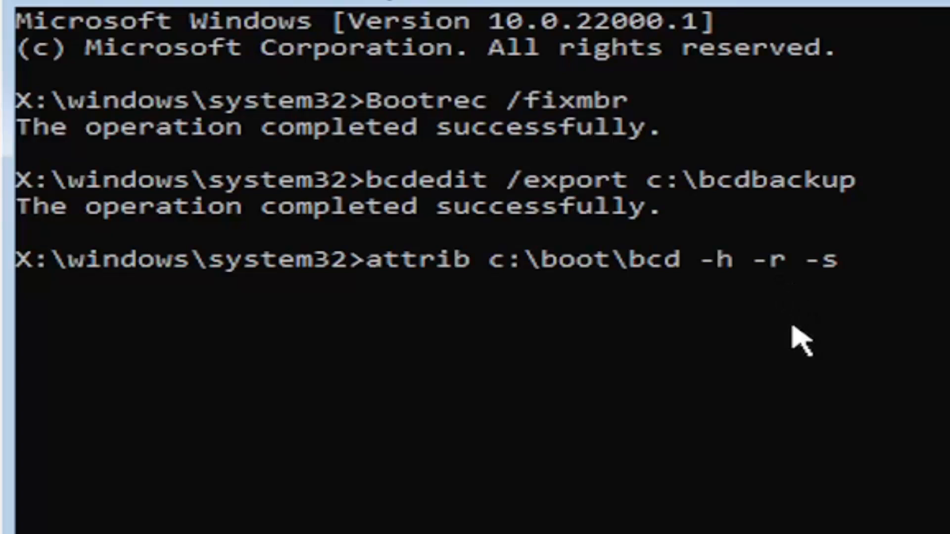
mouse_move(790, 360)
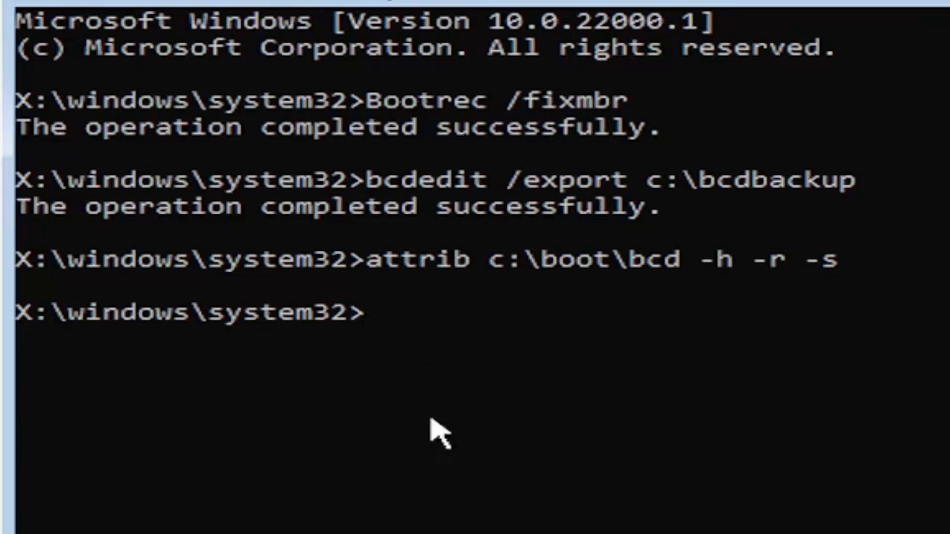
Enter ren c:\boot\bcd bcd.old to rename the old boot configuration file.
type("r")
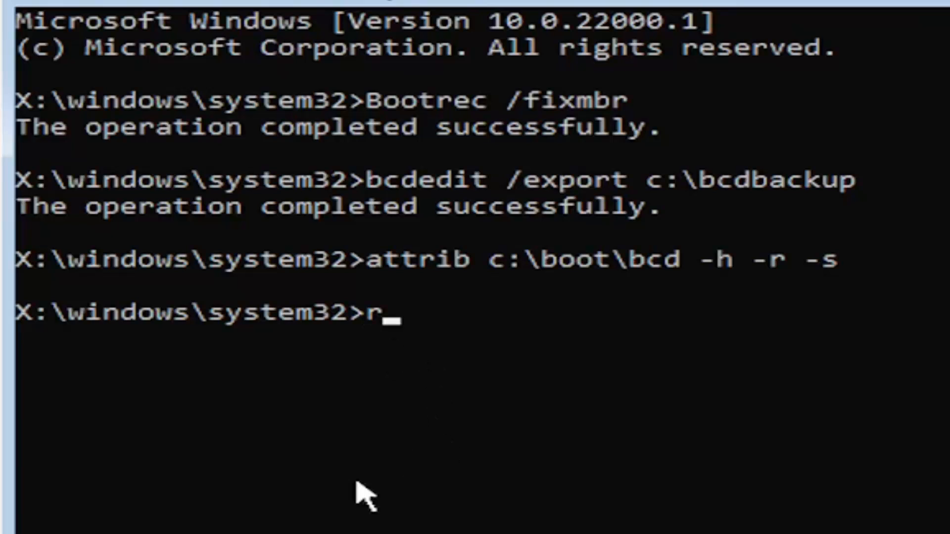
type("en")
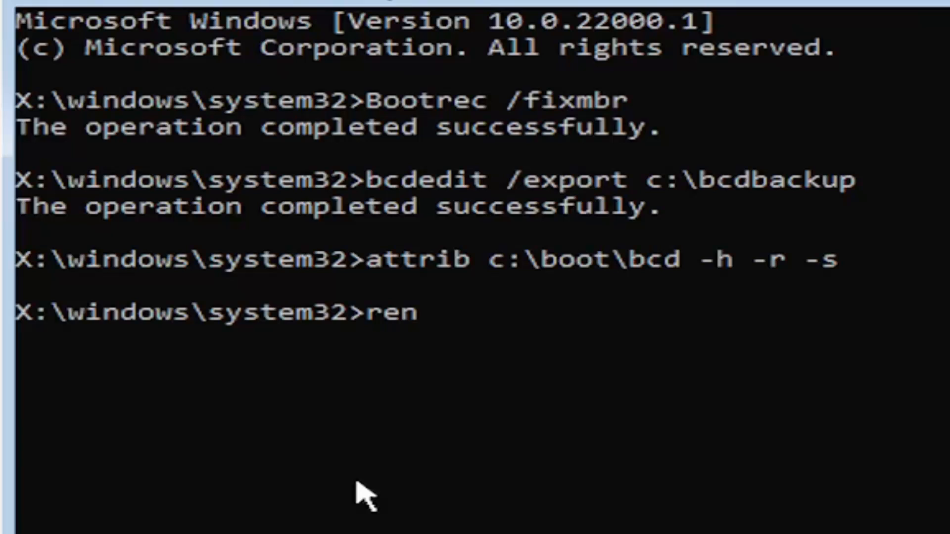
type("c")
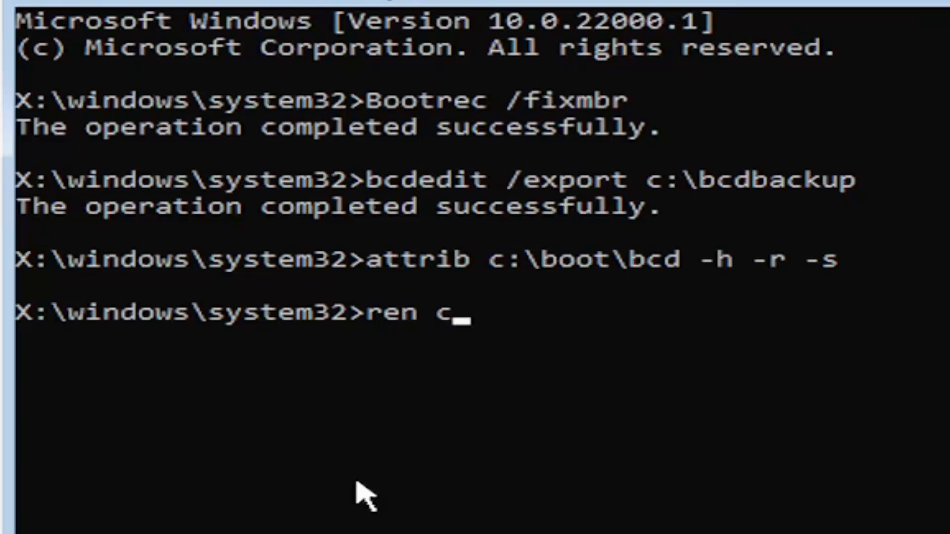
type(":")
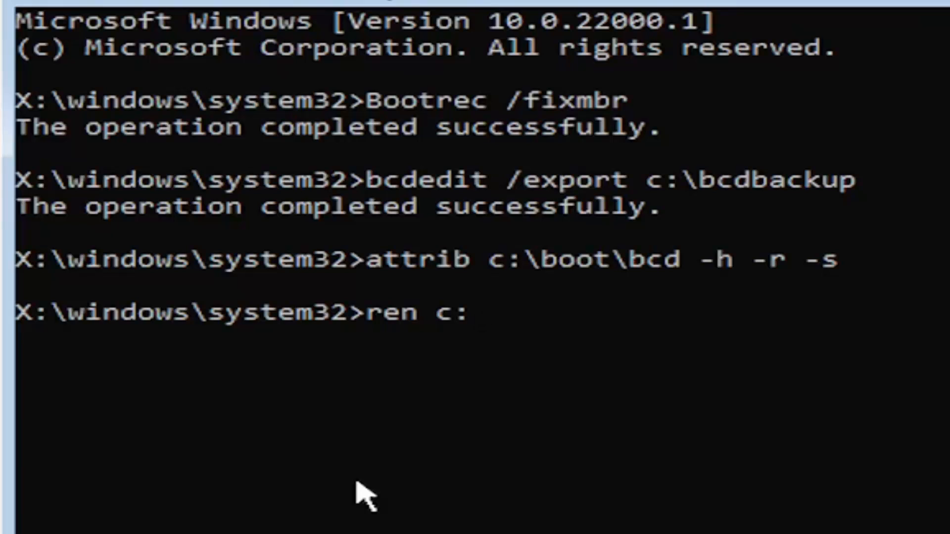
type("\\boot")
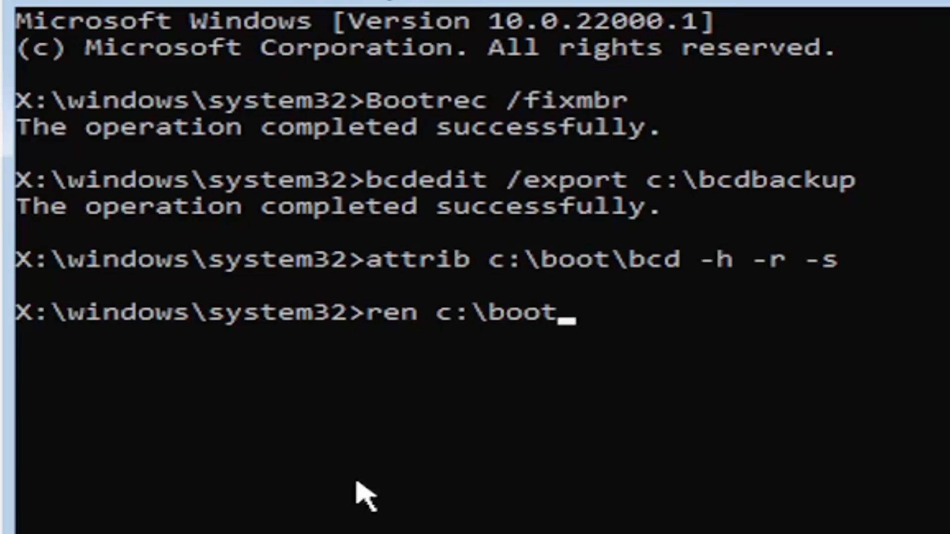
type("\\b")
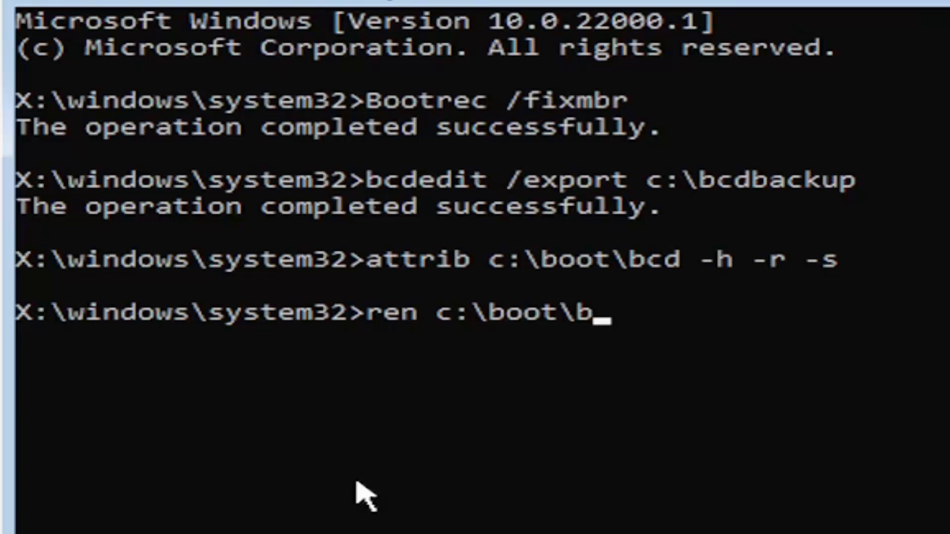
type("cd bcd.")
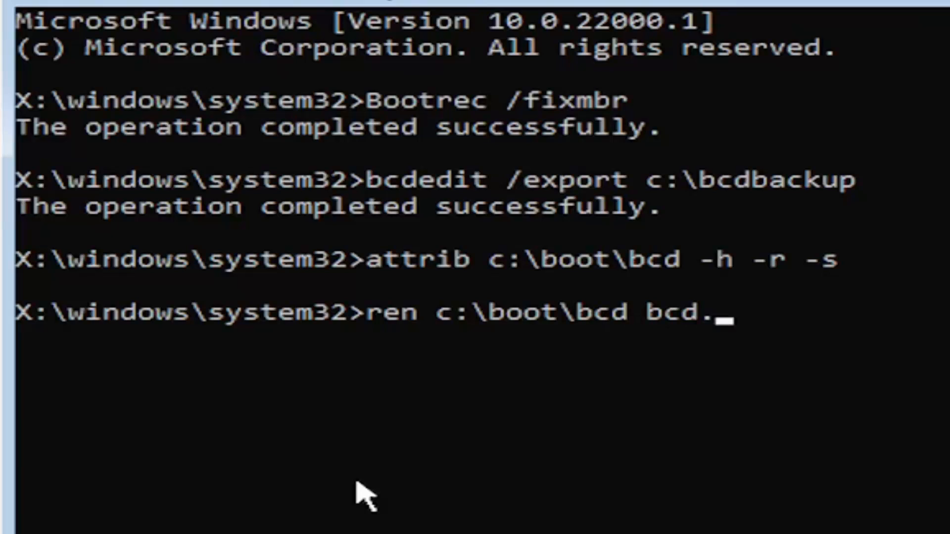
type("old")
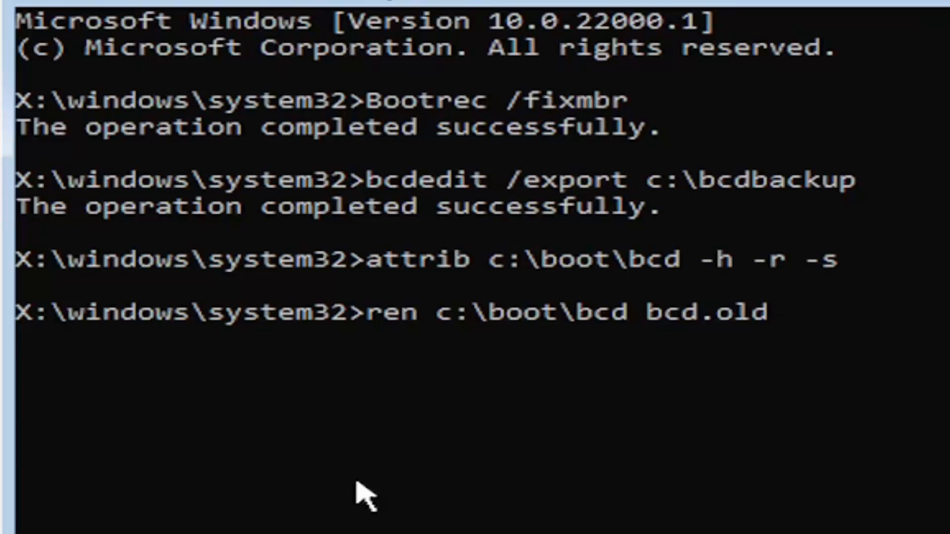
mouse_move(379, 488)
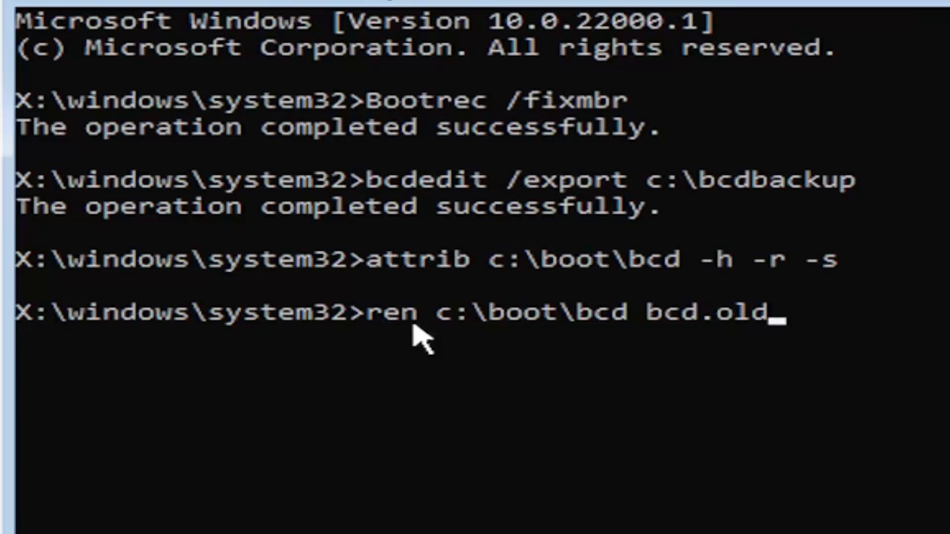
mouse_move(479, 318)
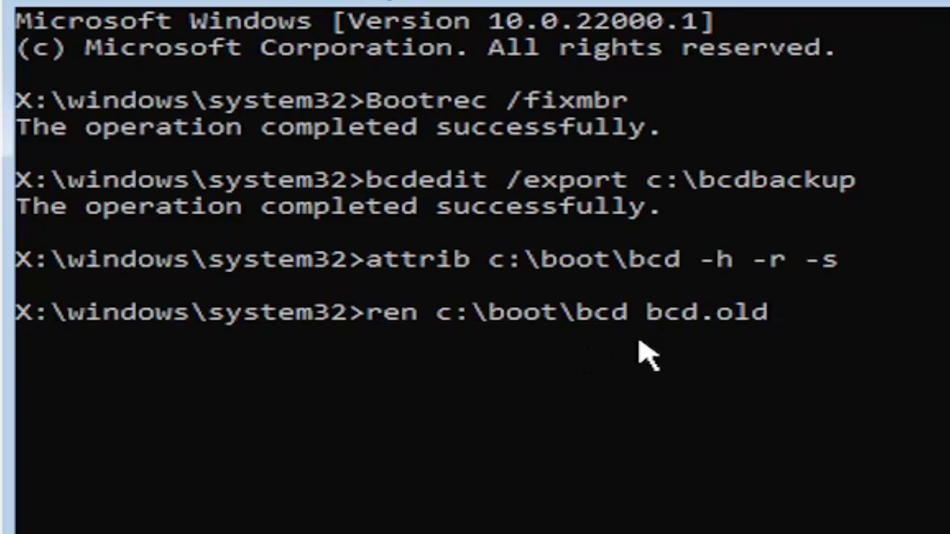
mouse_move(690, 345)
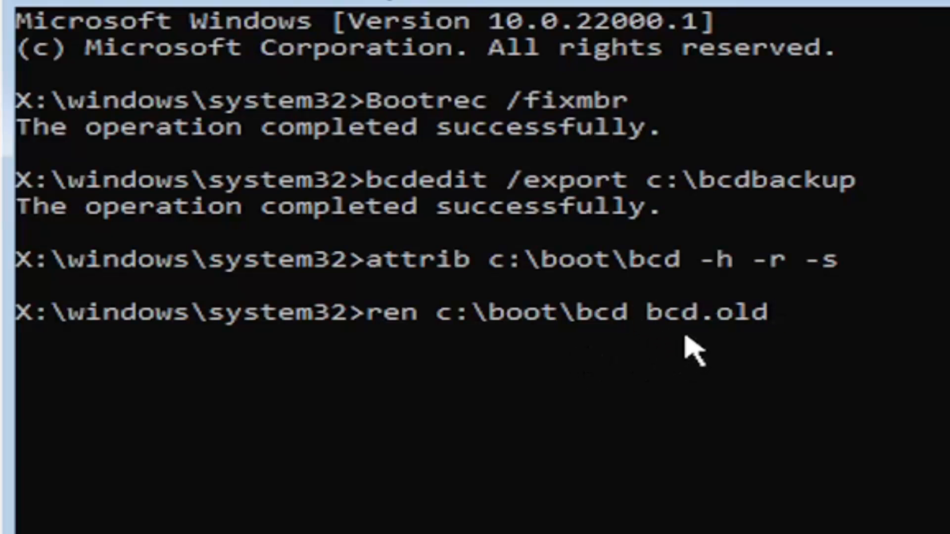
mouse_move(733, 357)
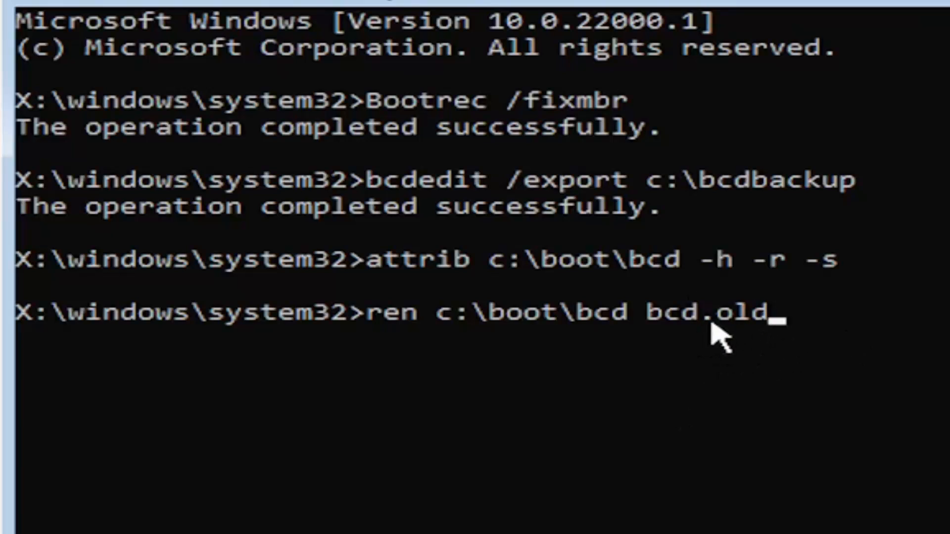
mouse_move(730, 355)
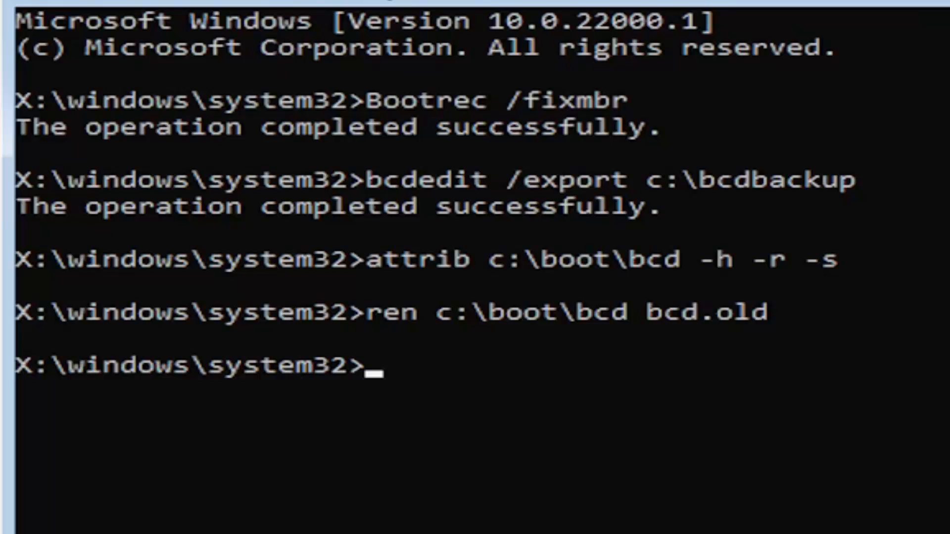
mouse_move(394, 422)
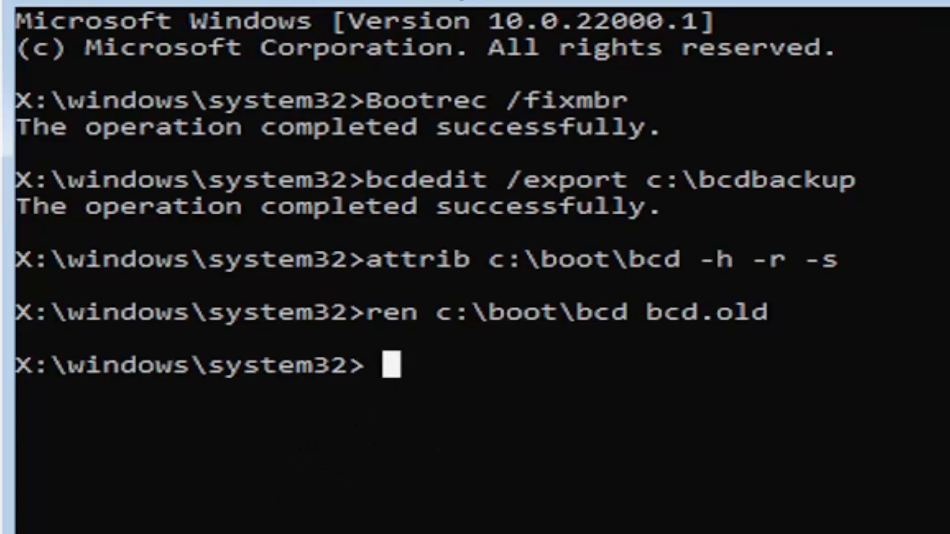
Run bootrec /rebuildbcd and answer y to add the detected D:\Windows installation to the boot list.
type("boot")
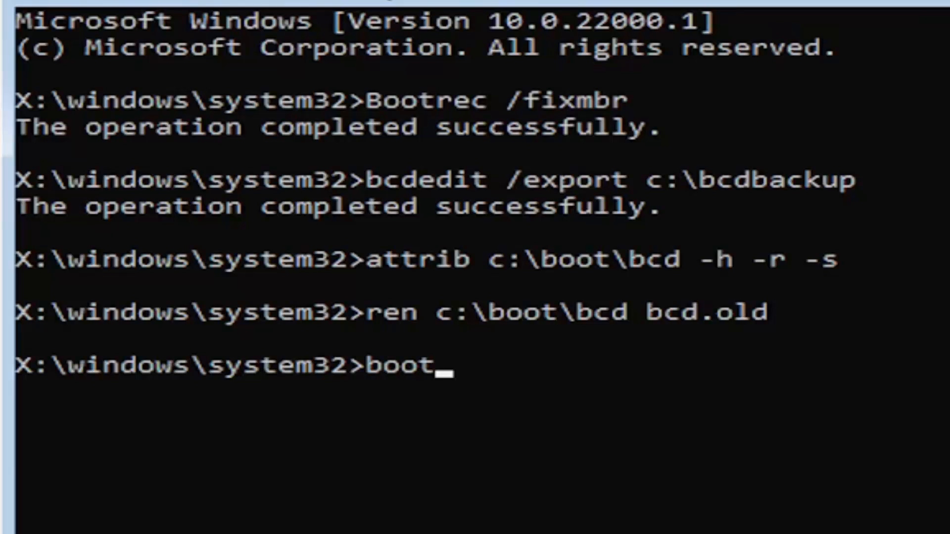
type("rec")
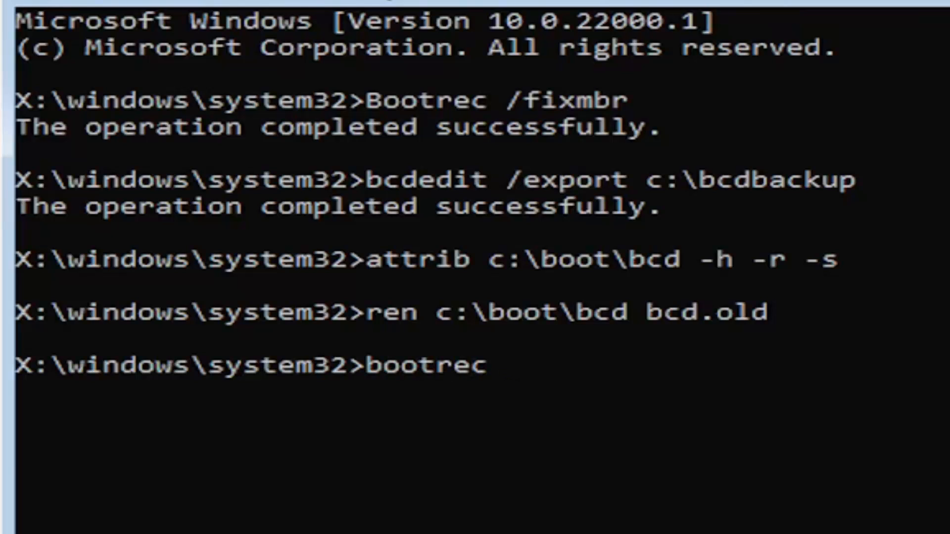
type("/re")
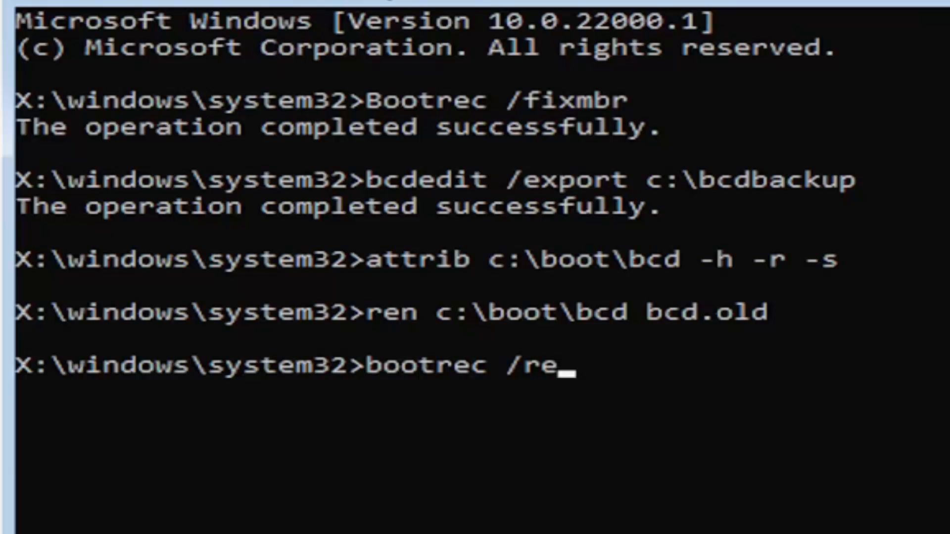
type("build")
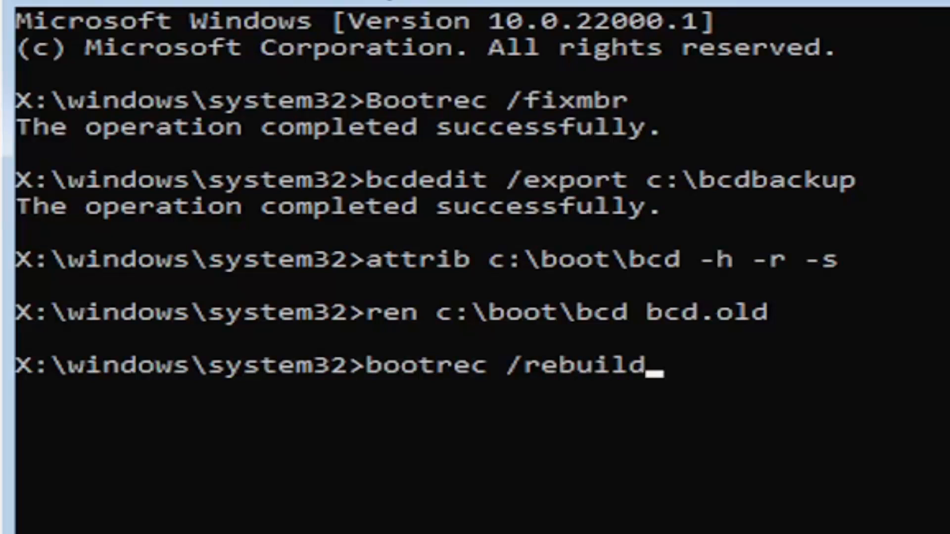
type("bcd")
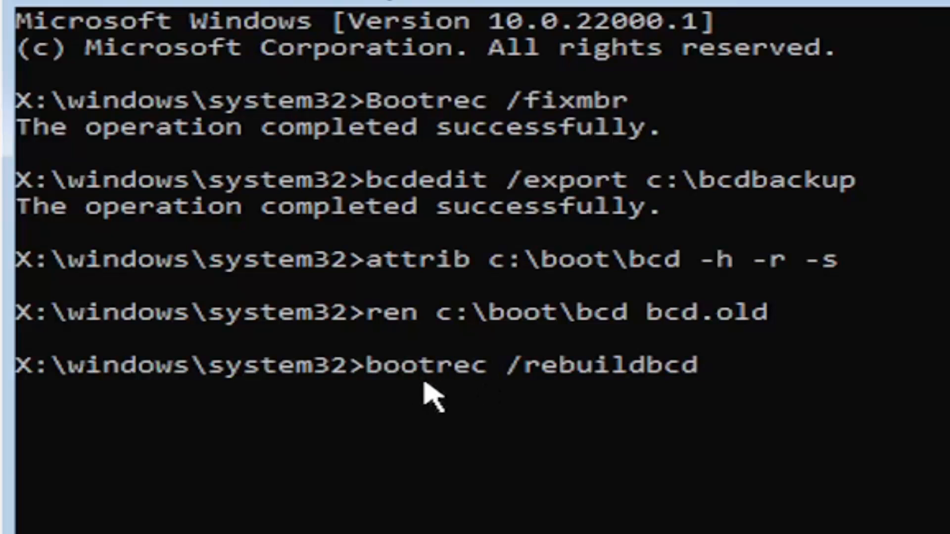
mouse_move(497, 412)
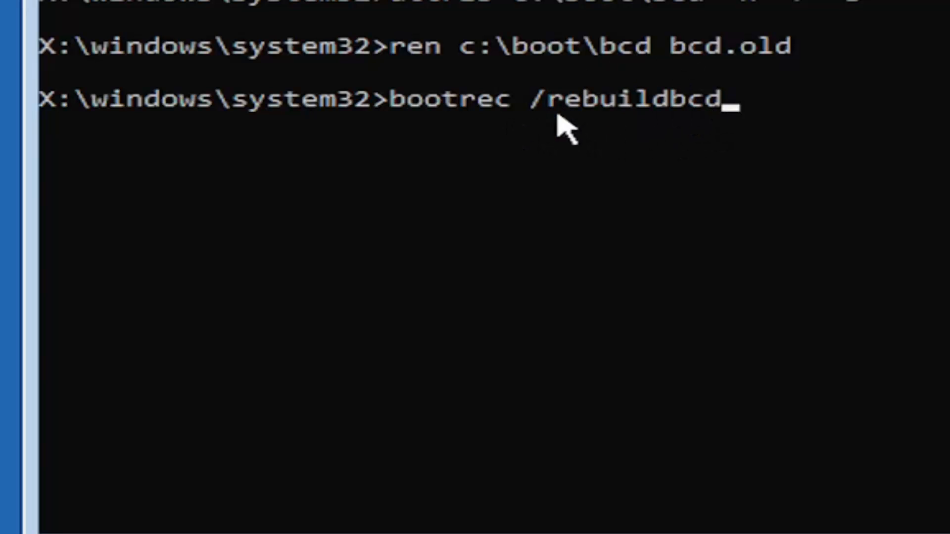
mouse_move(526, 191)
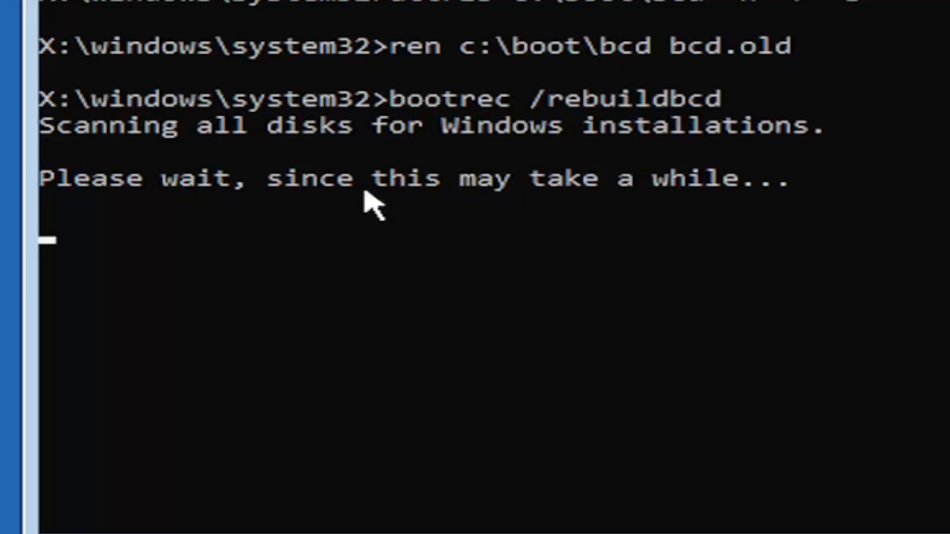
mouse_move(106, 200)
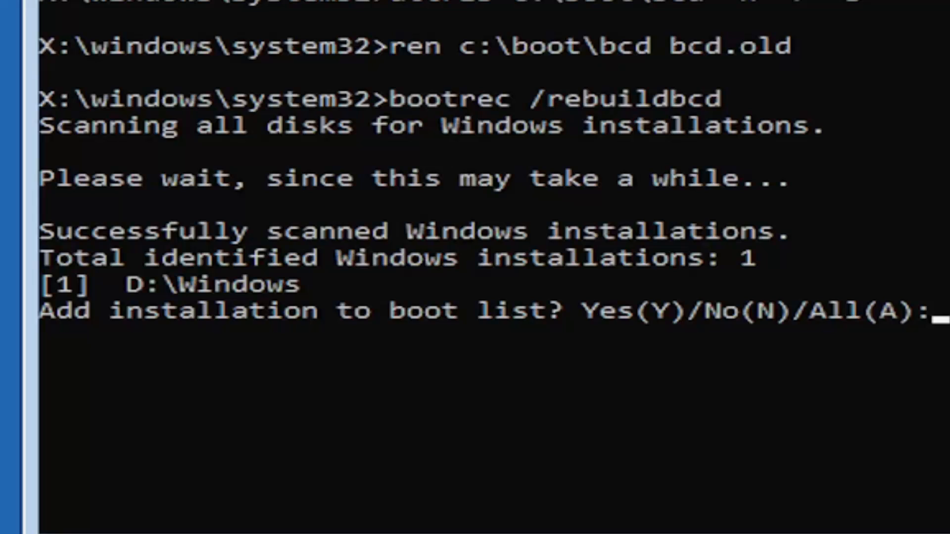
type("y")
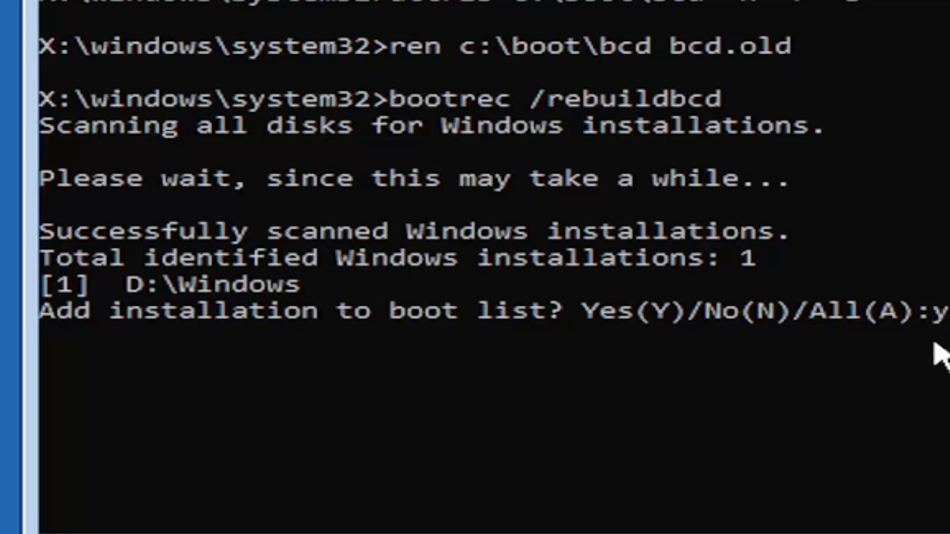
key("enter")
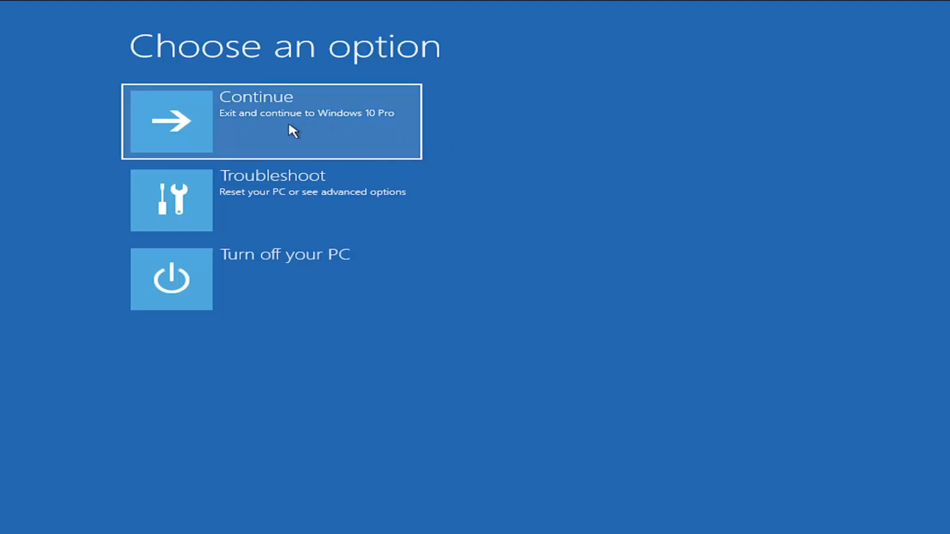
mouse_move(238, 148)
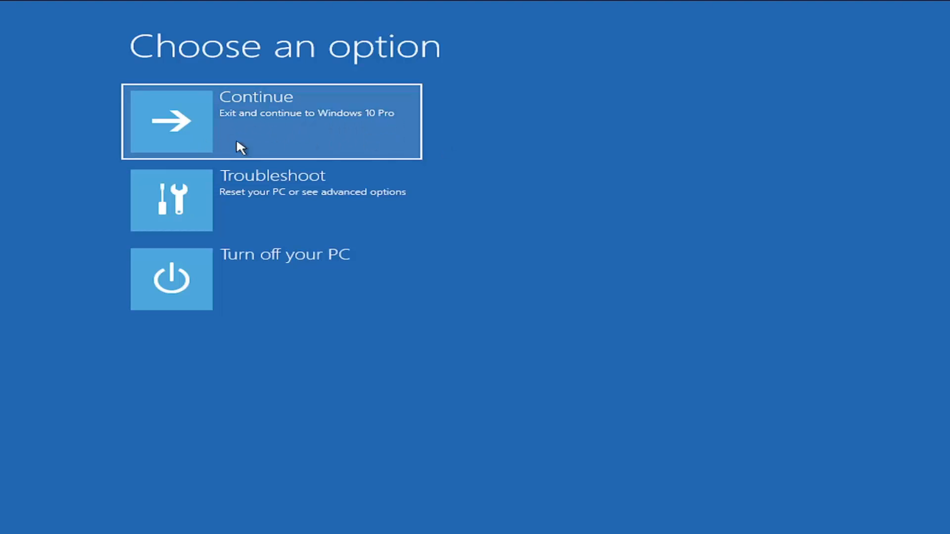
mouse_move(366, 125)
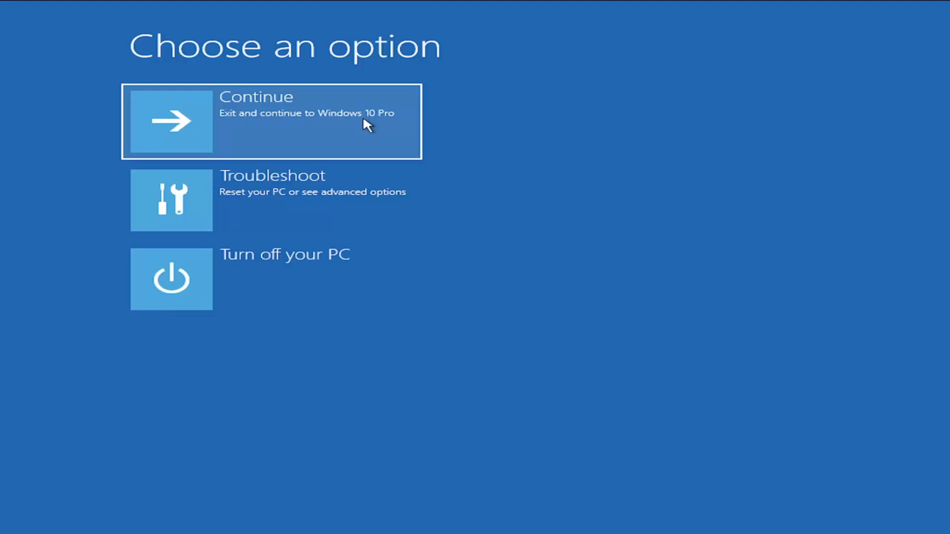
Continue out of recovery so the PC boots to the Windows Welcome sign-in screen.
left_click(271, 121)
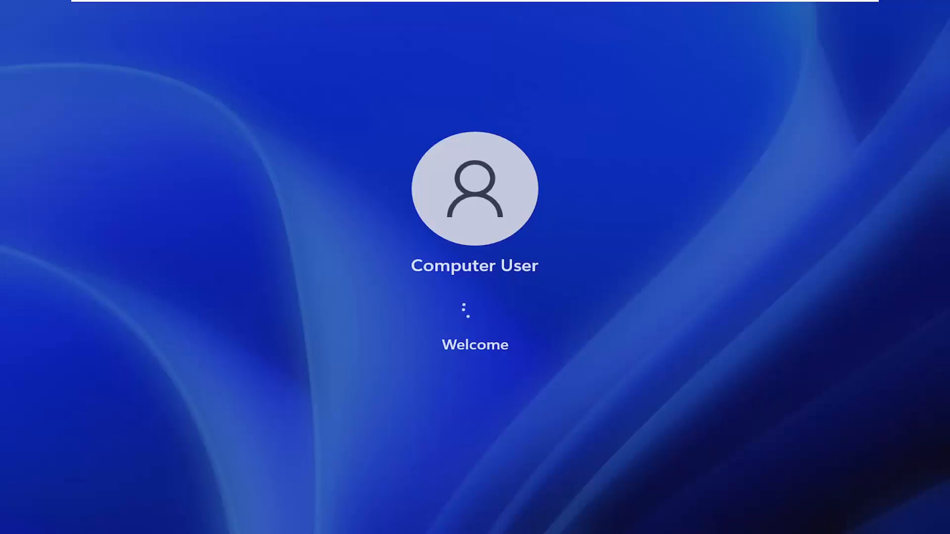